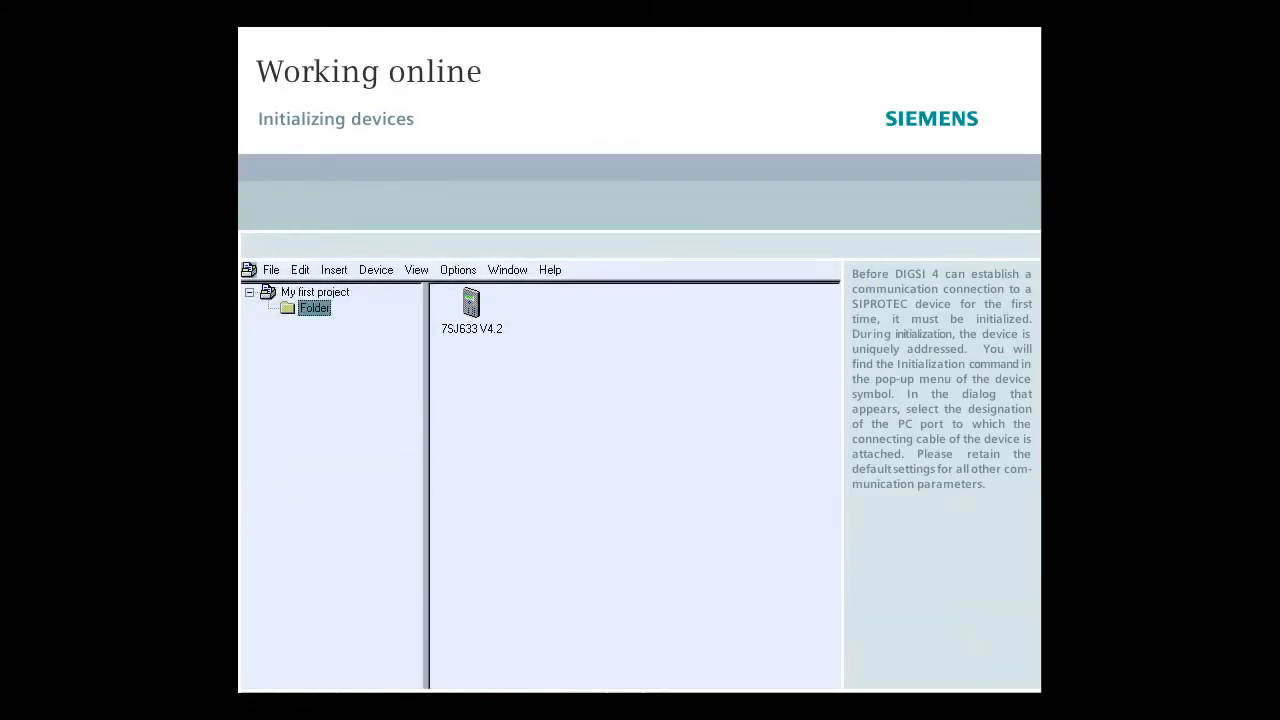
pyautogui.moveTo(740, 656)
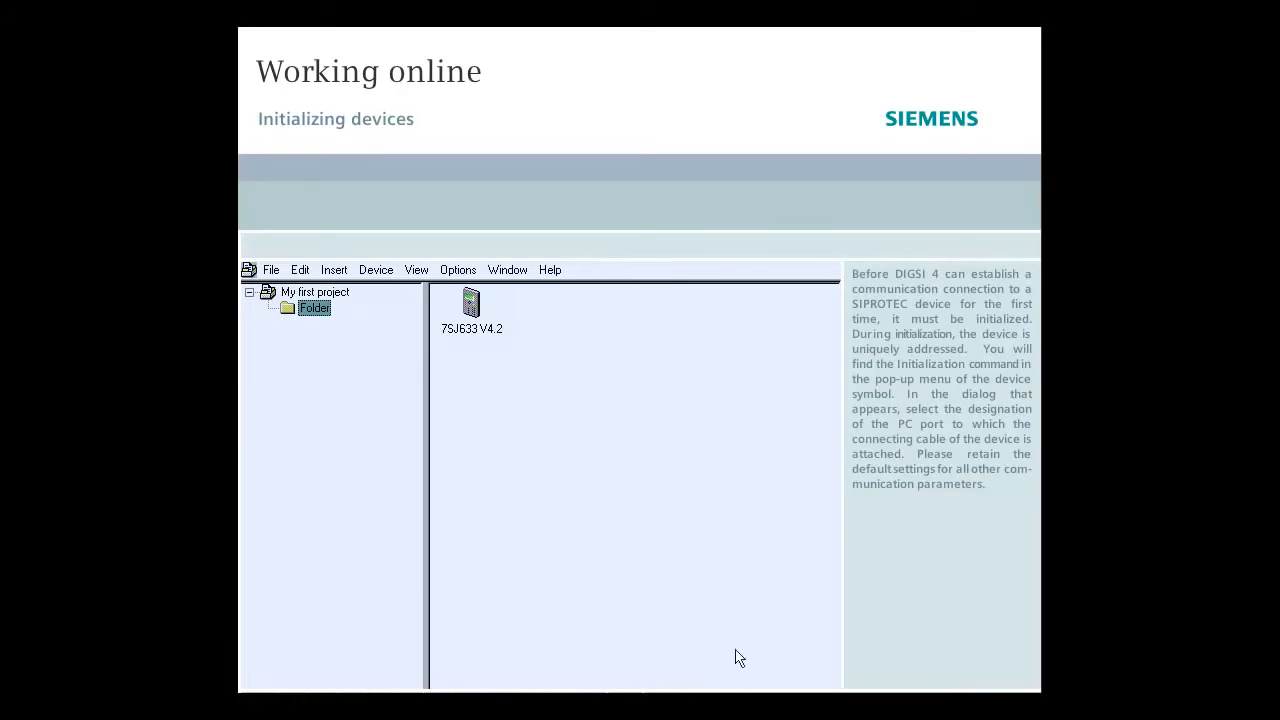
# Start initializing the 7SJ633 V4.2 device with the PC interface set to COM1.
pyautogui.rightClick(472, 304)
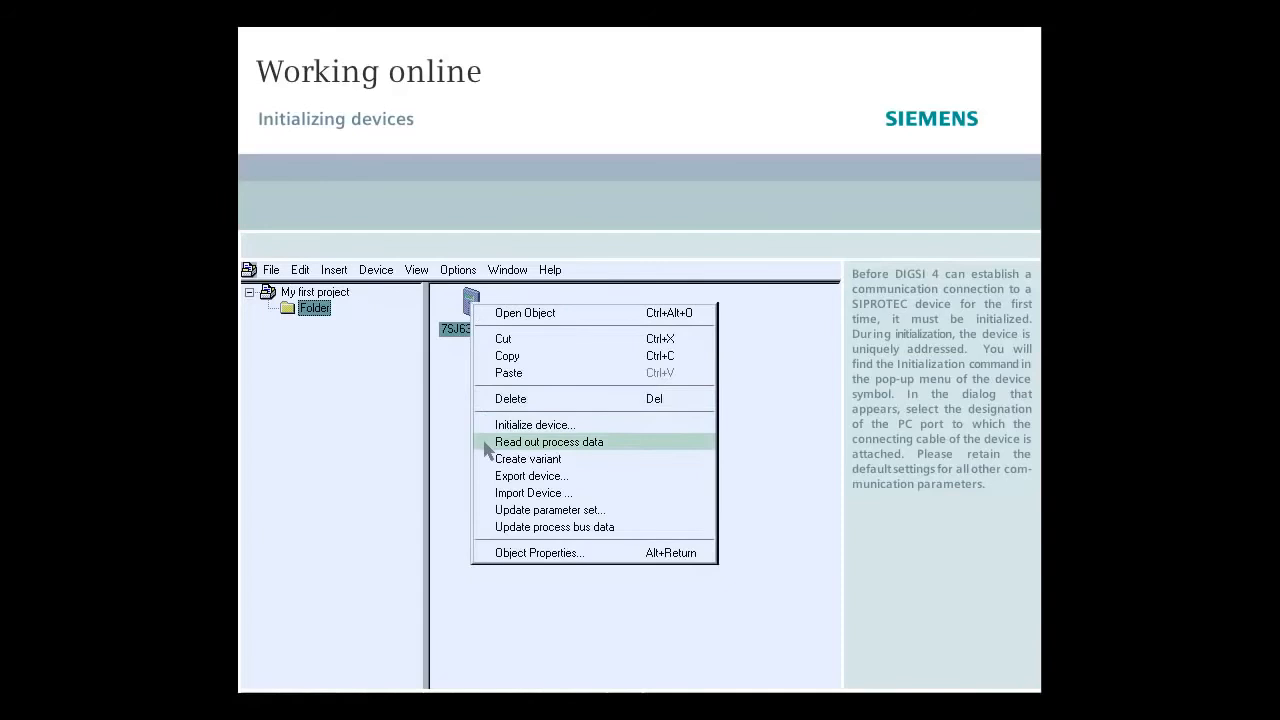
pyautogui.click(536, 424)
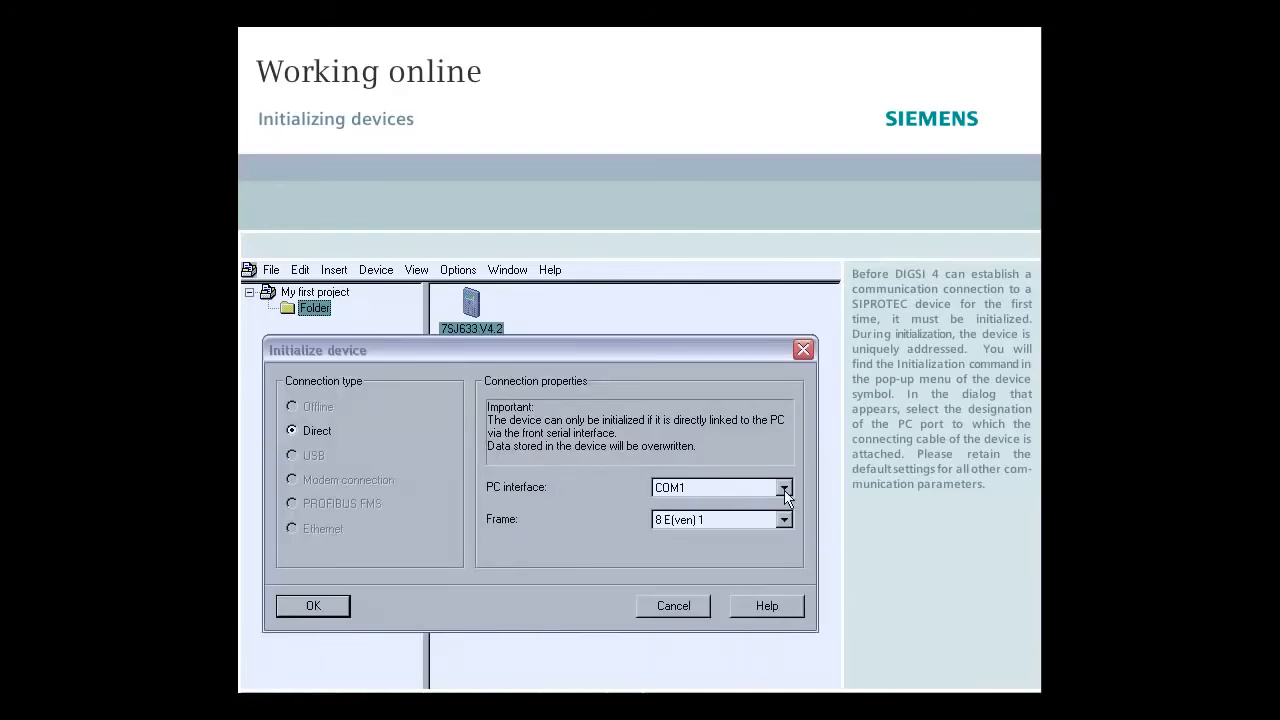
pyautogui.click(784, 488)
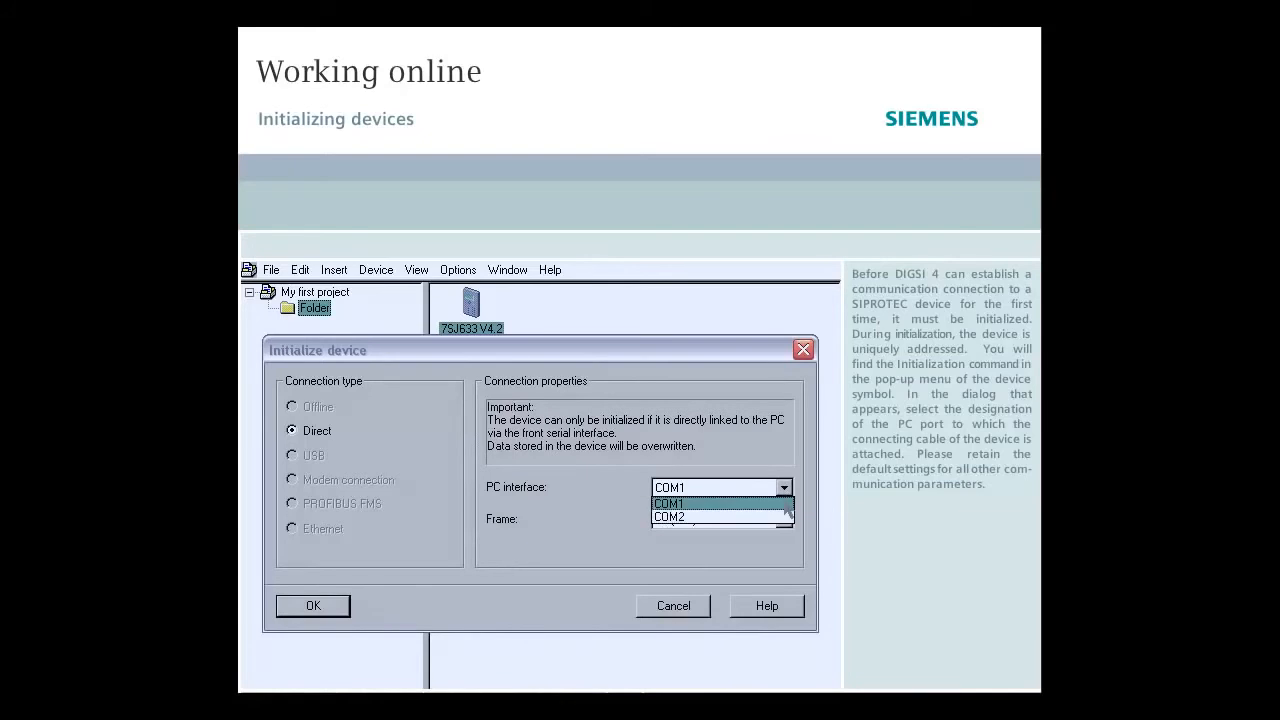
pyautogui.click(668, 504)
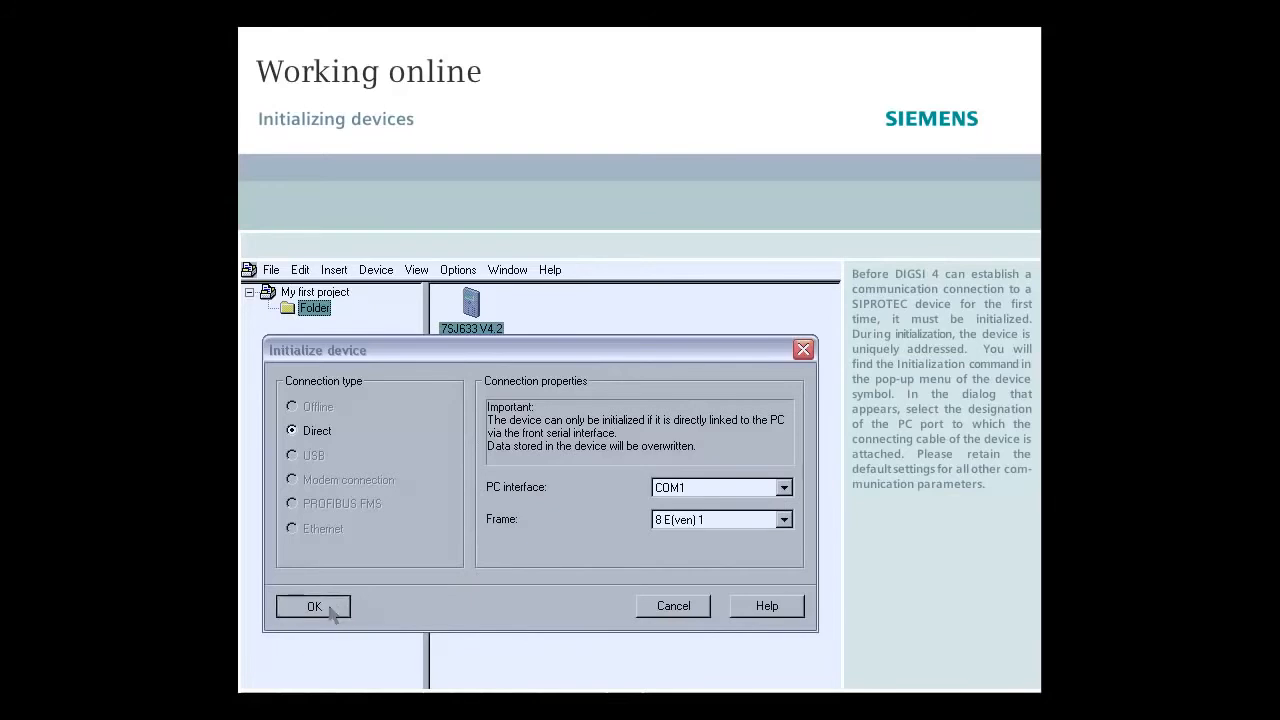
pyautogui.click(314, 606)
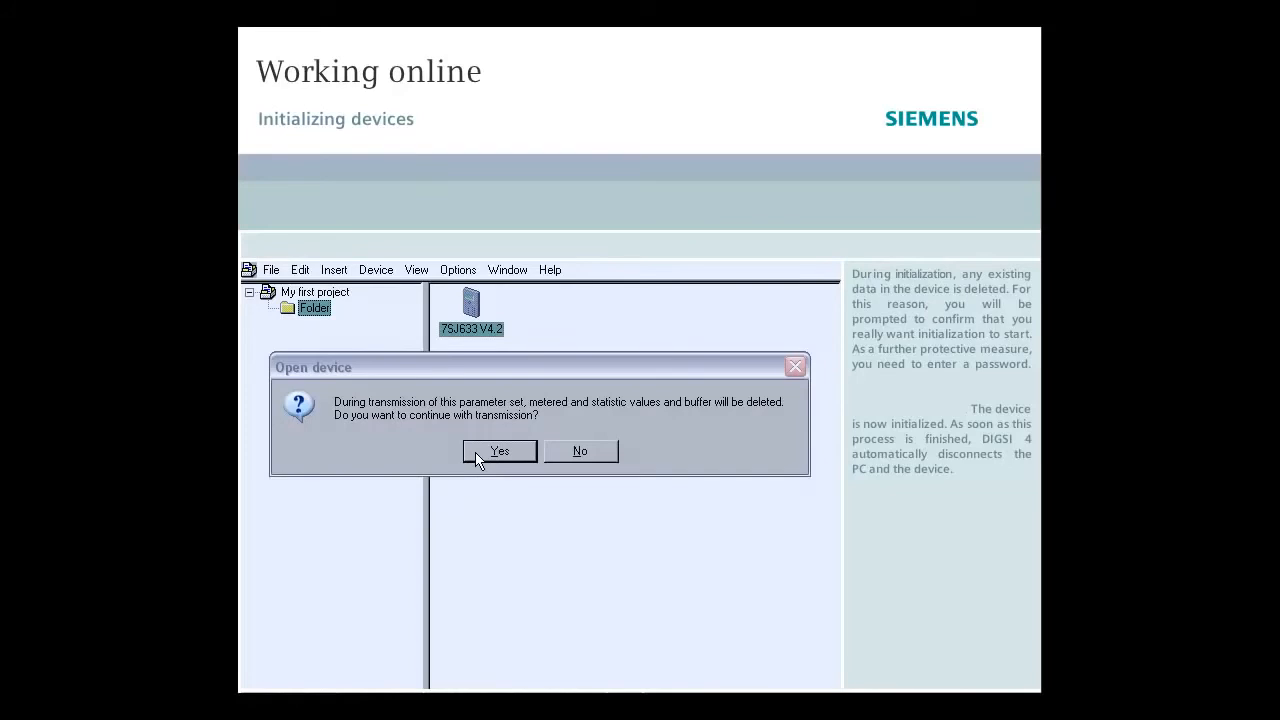
# Agree to overwrite the device's existing data so initialization proceeds.
pyautogui.click(500, 452)
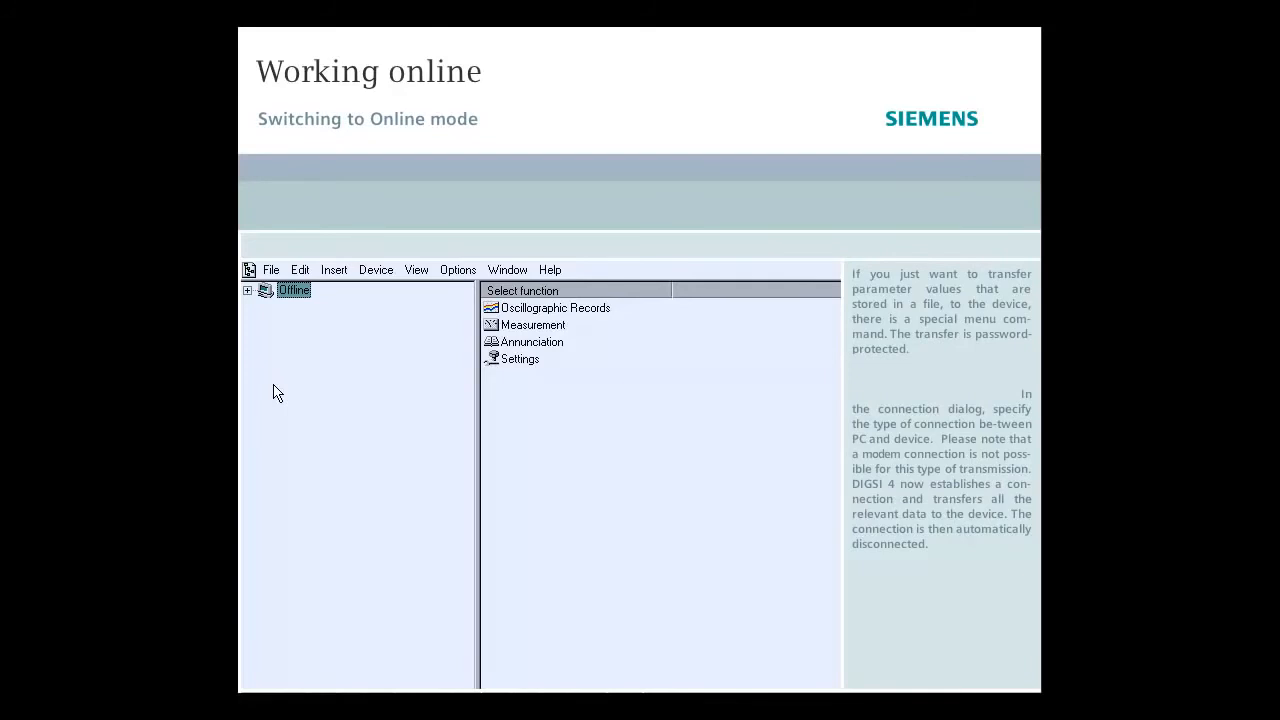
# Switch the device online over an Ethernet connection and return to the project folder.
pyautogui.click(376, 268)
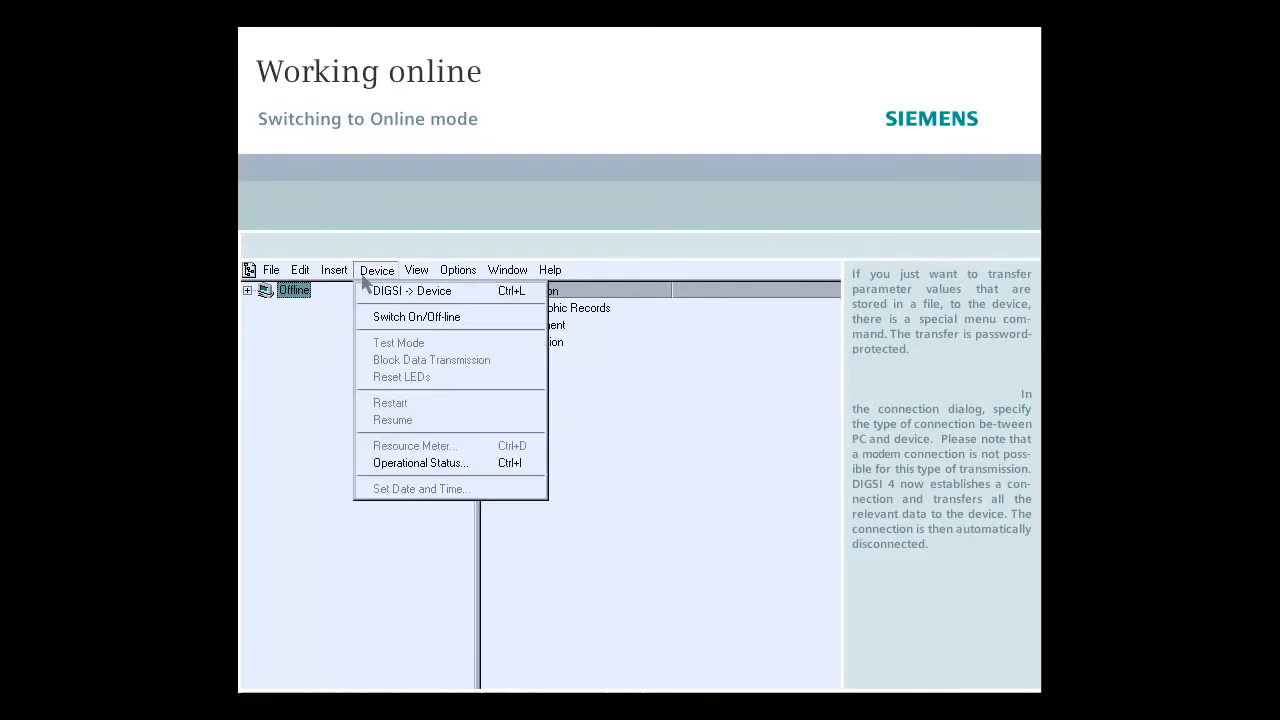
pyautogui.click(408, 290)
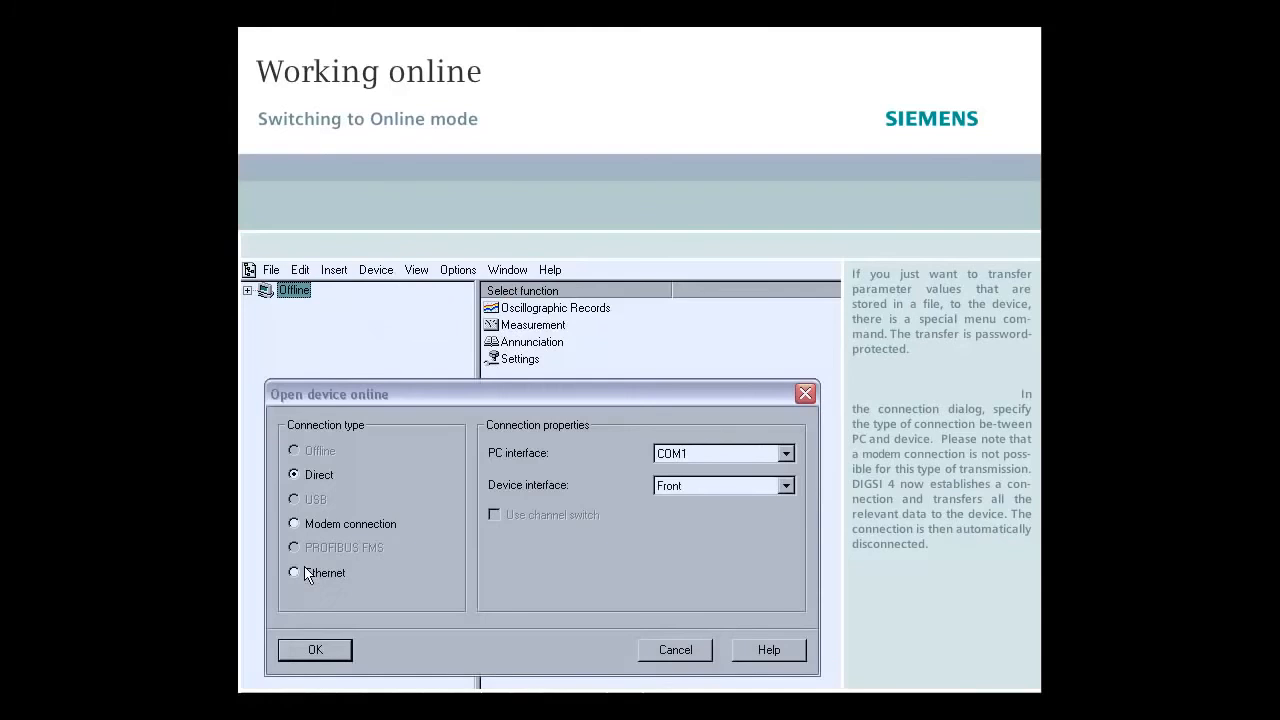
pyautogui.click(294, 572)
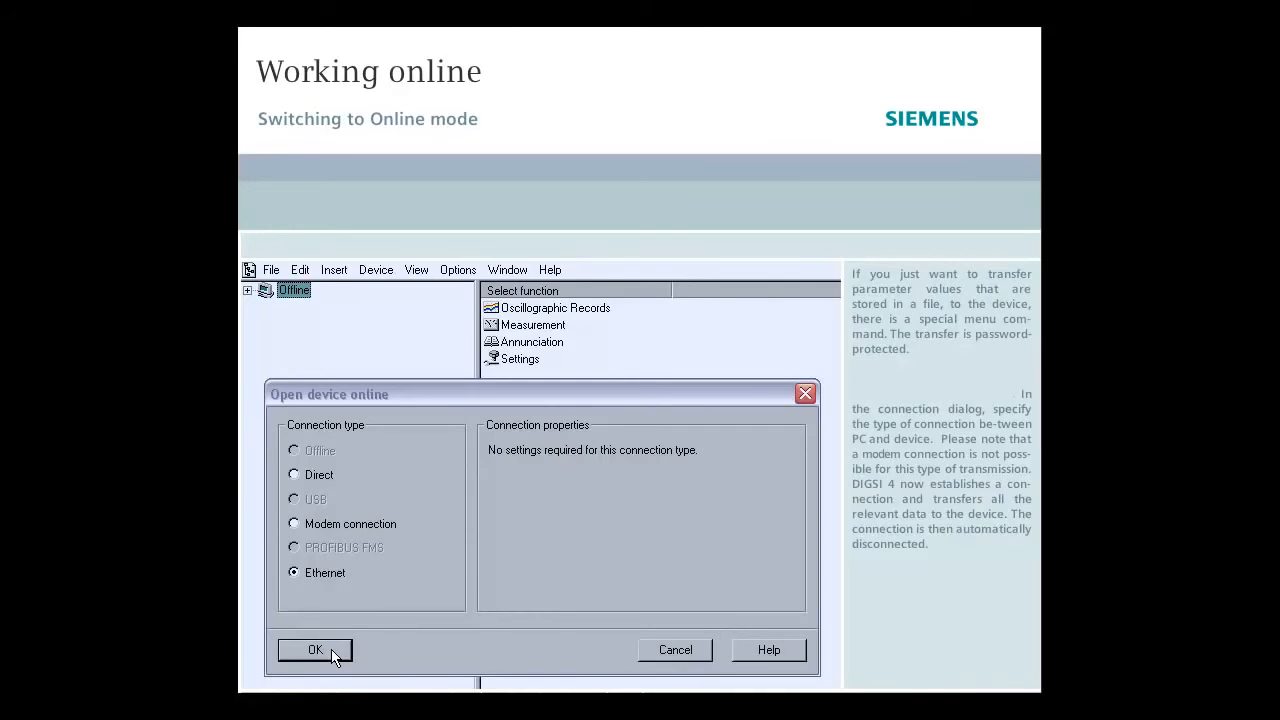
pyautogui.click(316, 650)
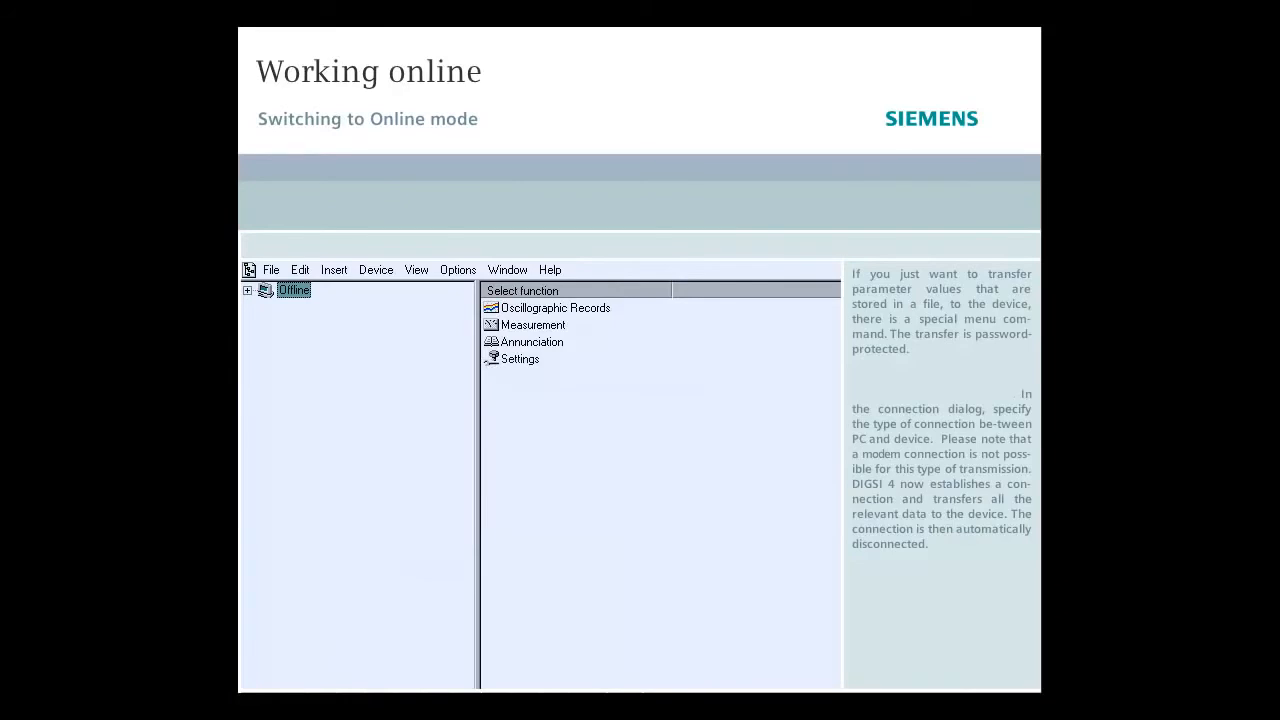
pyautogui.click(248, 290)
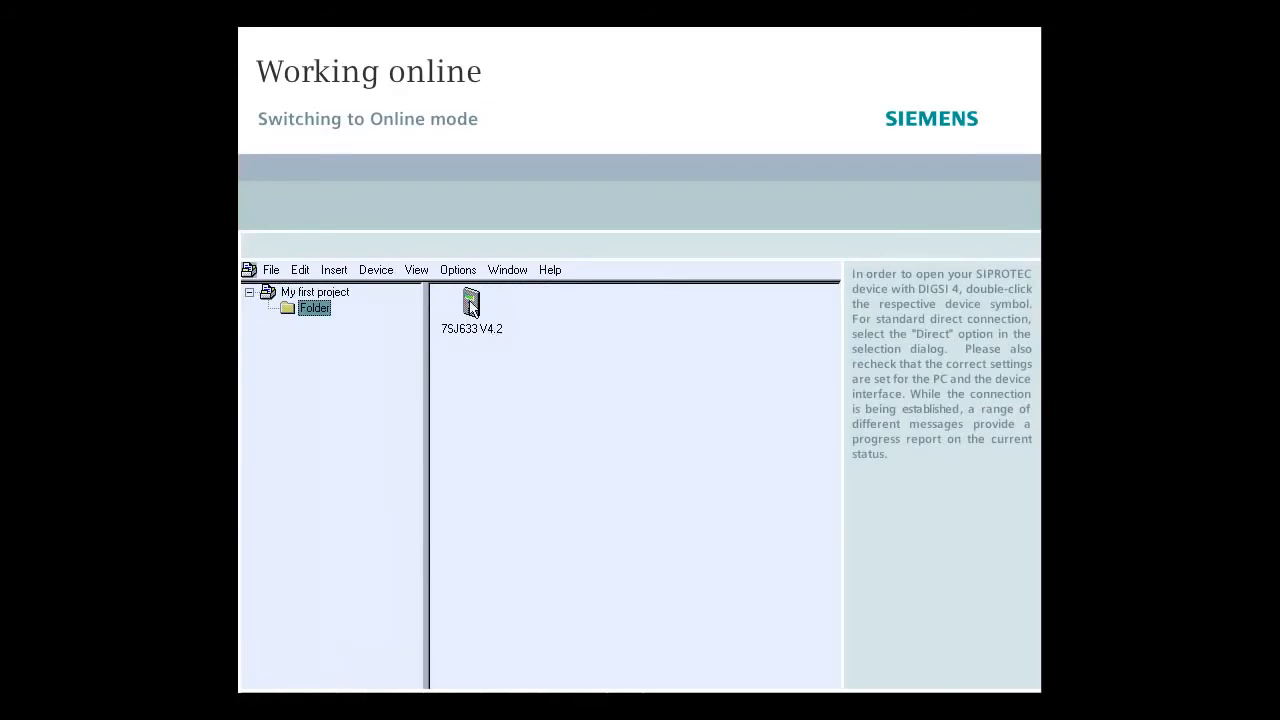
# Open the 7SJ633 V4.2 device online via a direct connection.
pyautogui.doubleClick(472, 304)
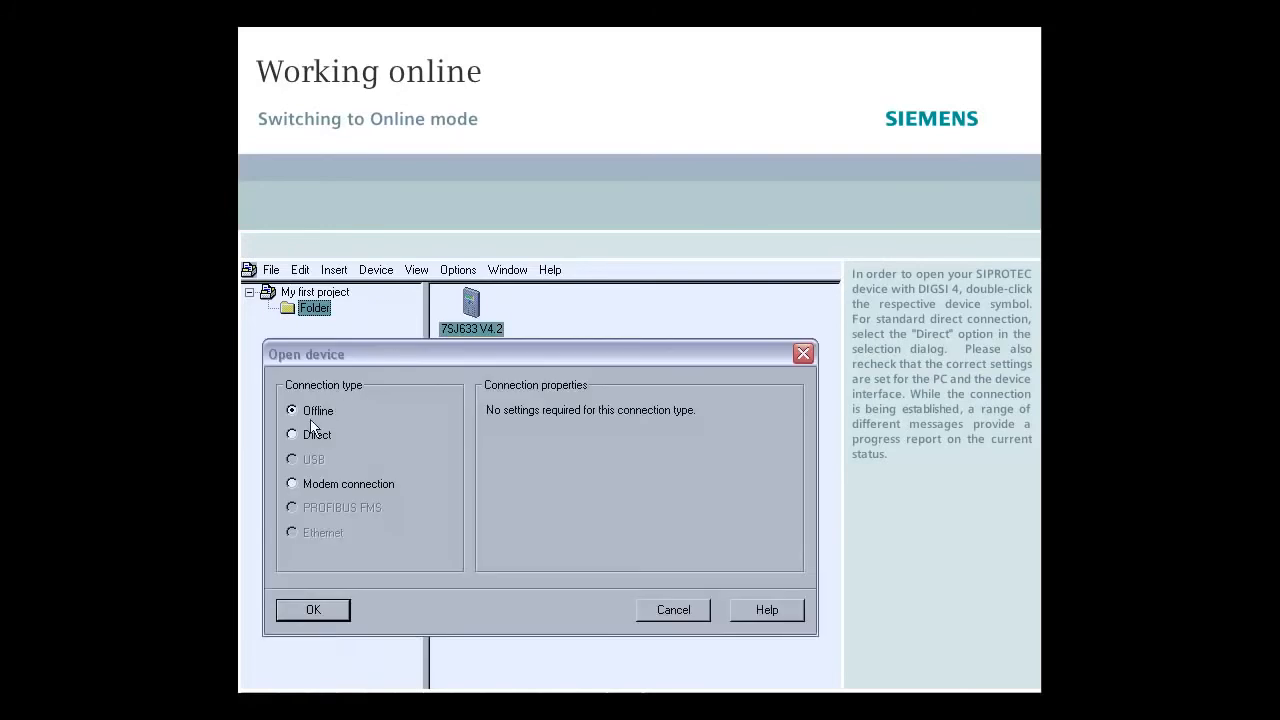
pyautogui.click(292, 434)
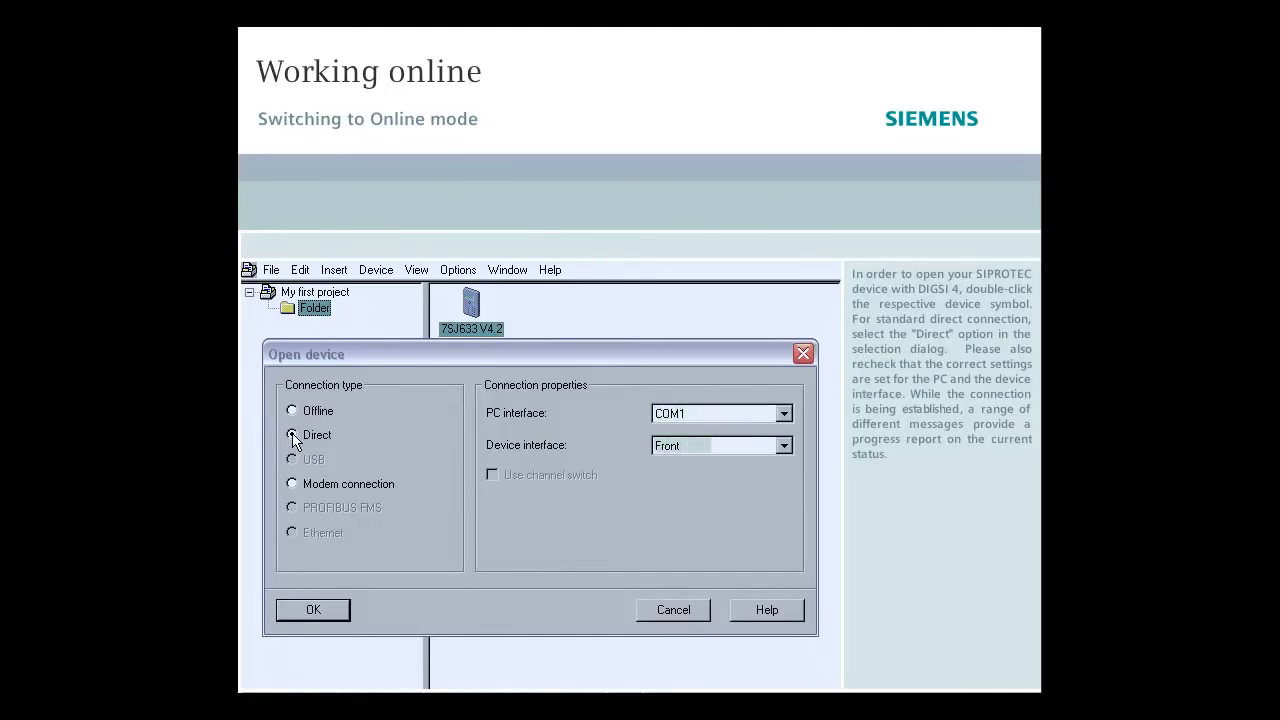
pyautogui.click(292, 434)
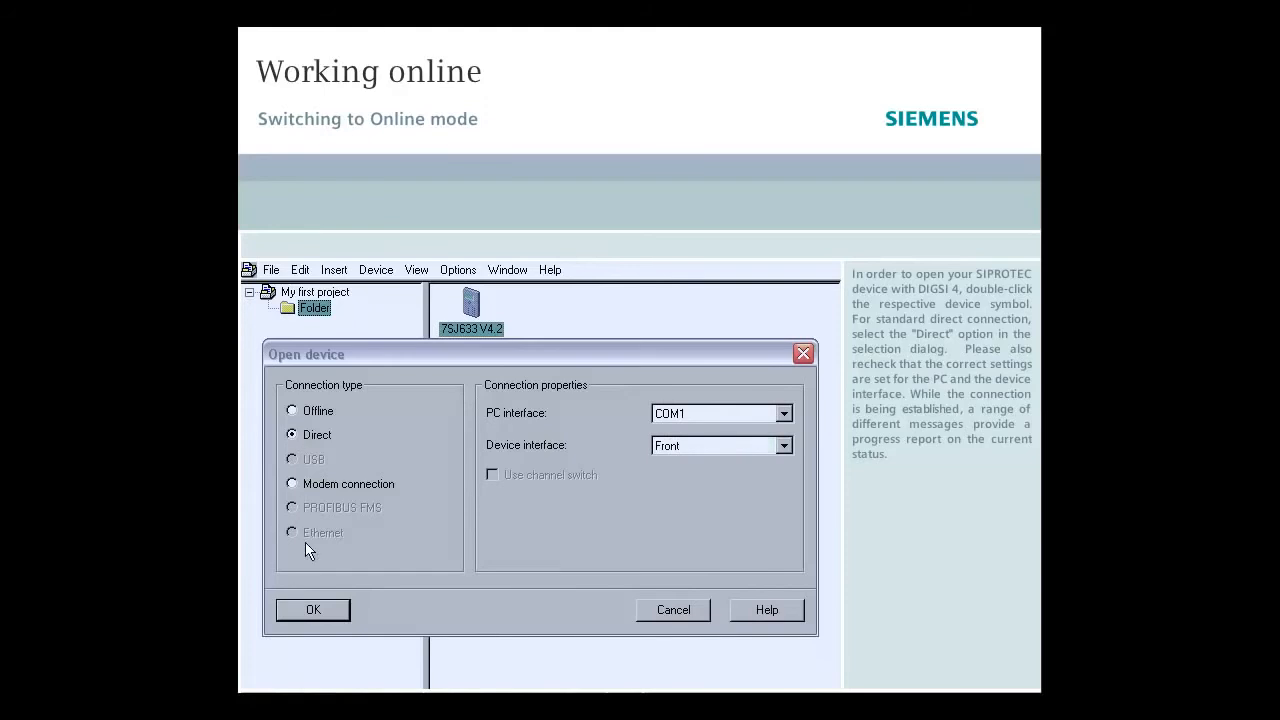
pyautogui.click(312, 608)
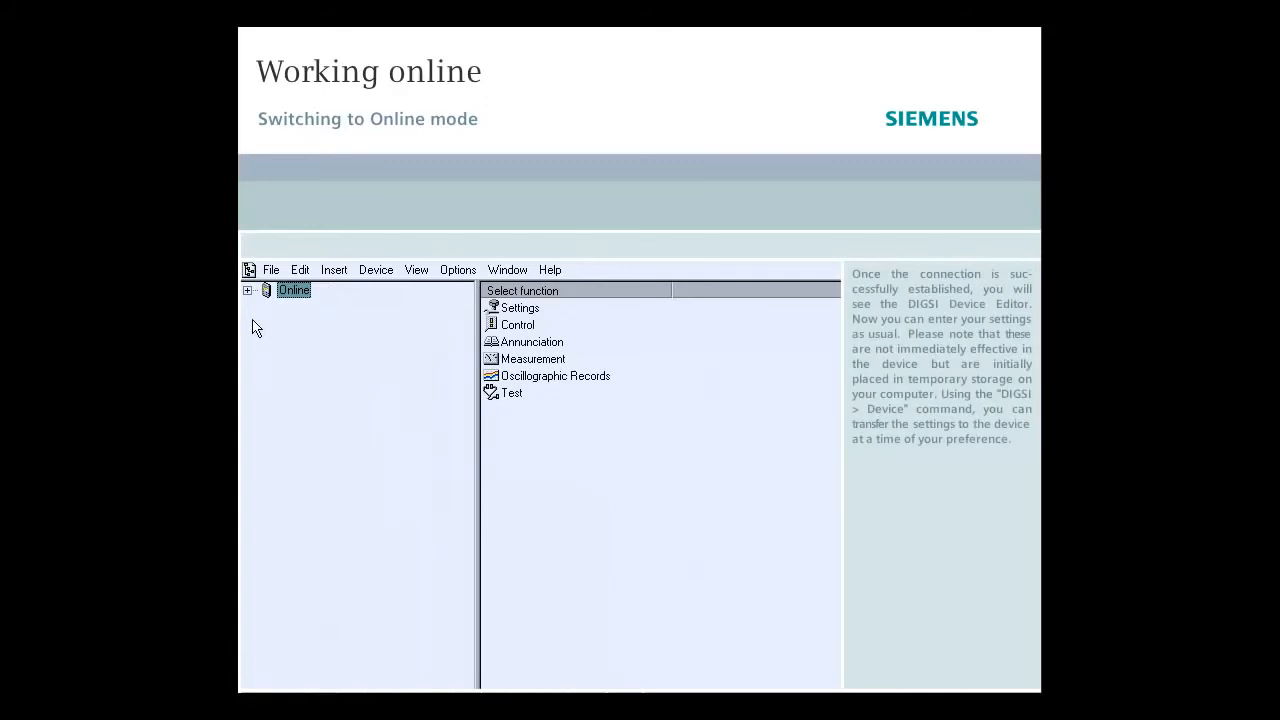
# In Setting Group A, set 50/51 Phase Time Overcurrent (1201) to OFF and transfer settings to the device.
pyautogui.click(248, 290)
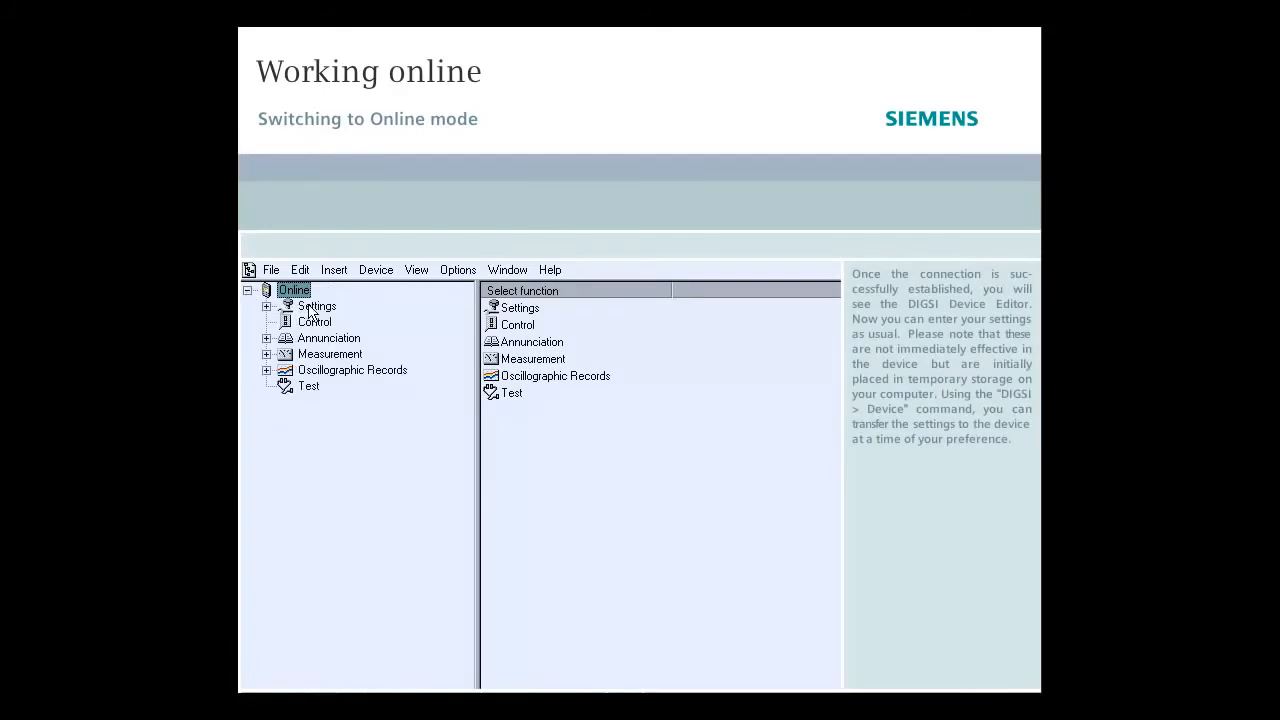
pyautogui.click(316, 304)
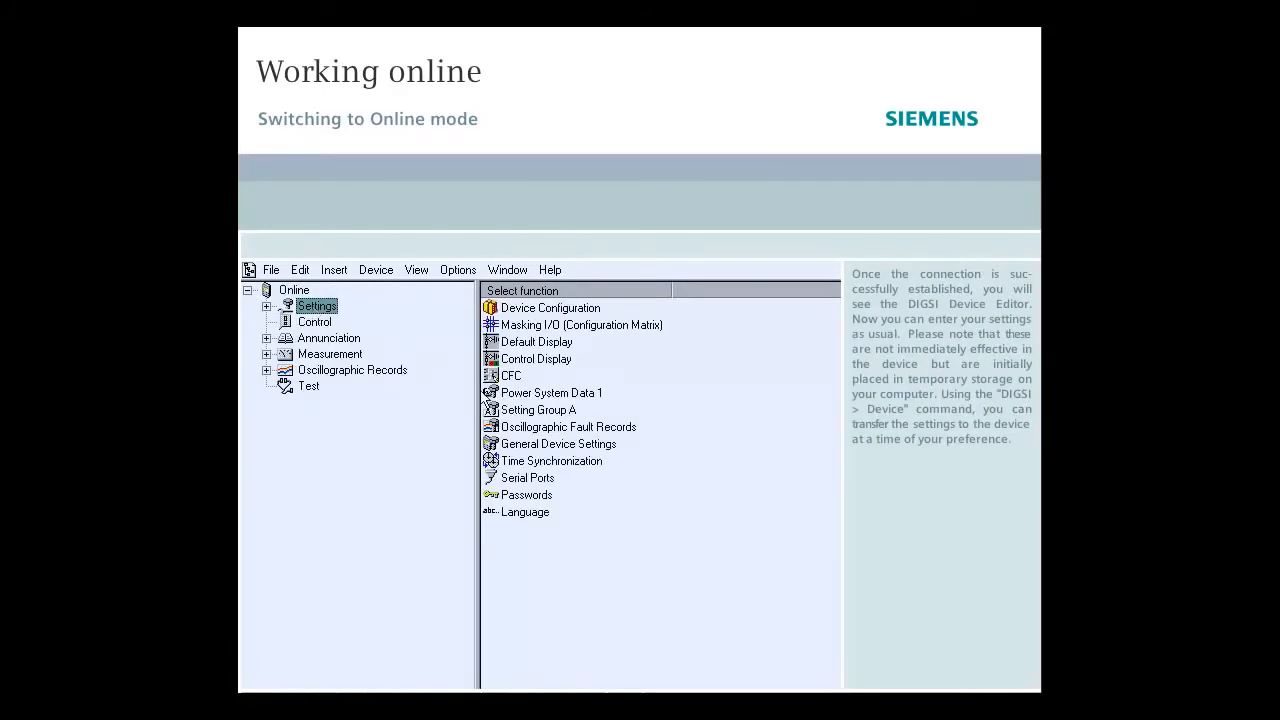
pyautogui.doubleClick(538, 408)
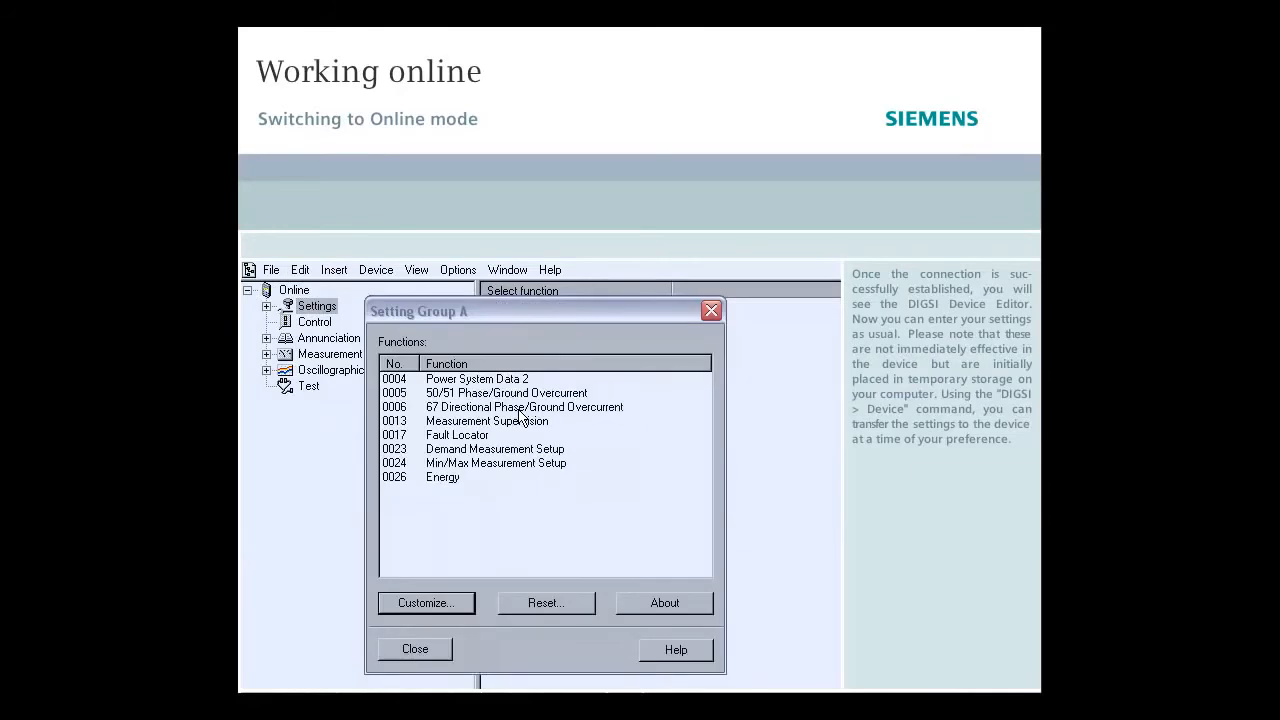
pyautogui.doubleClick(506, 392)
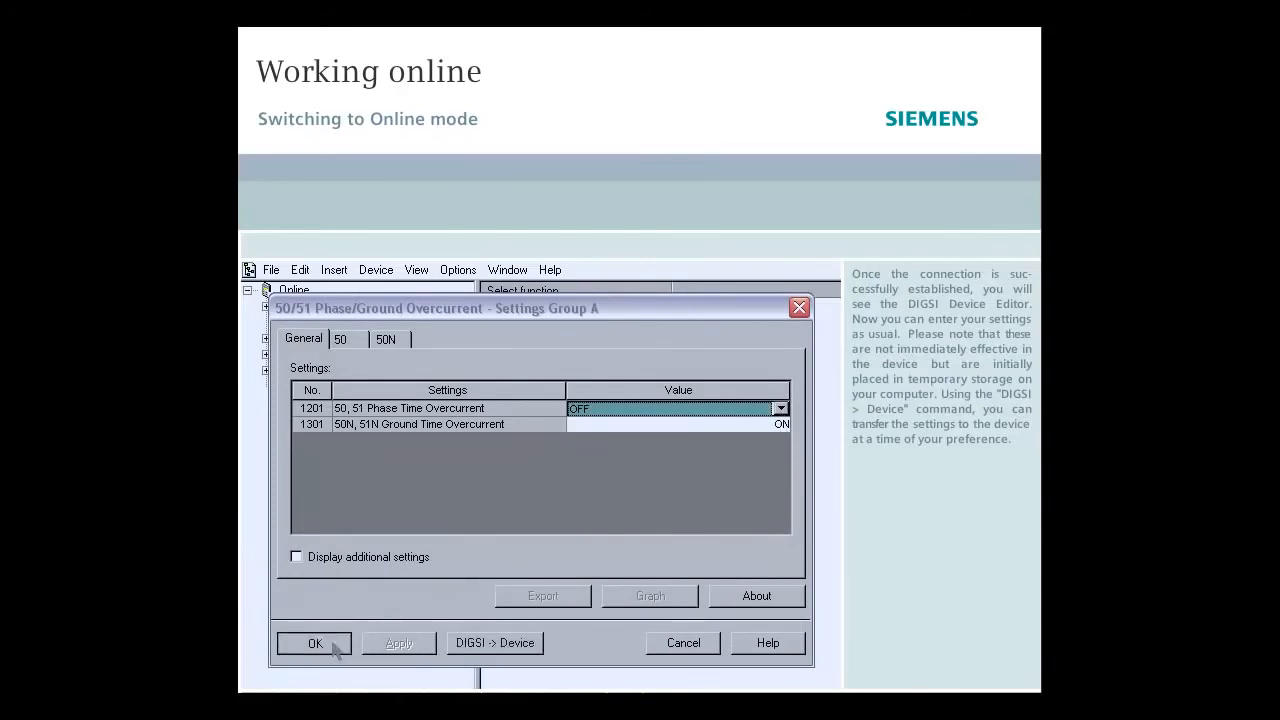
pyautogui.click(316, 644)
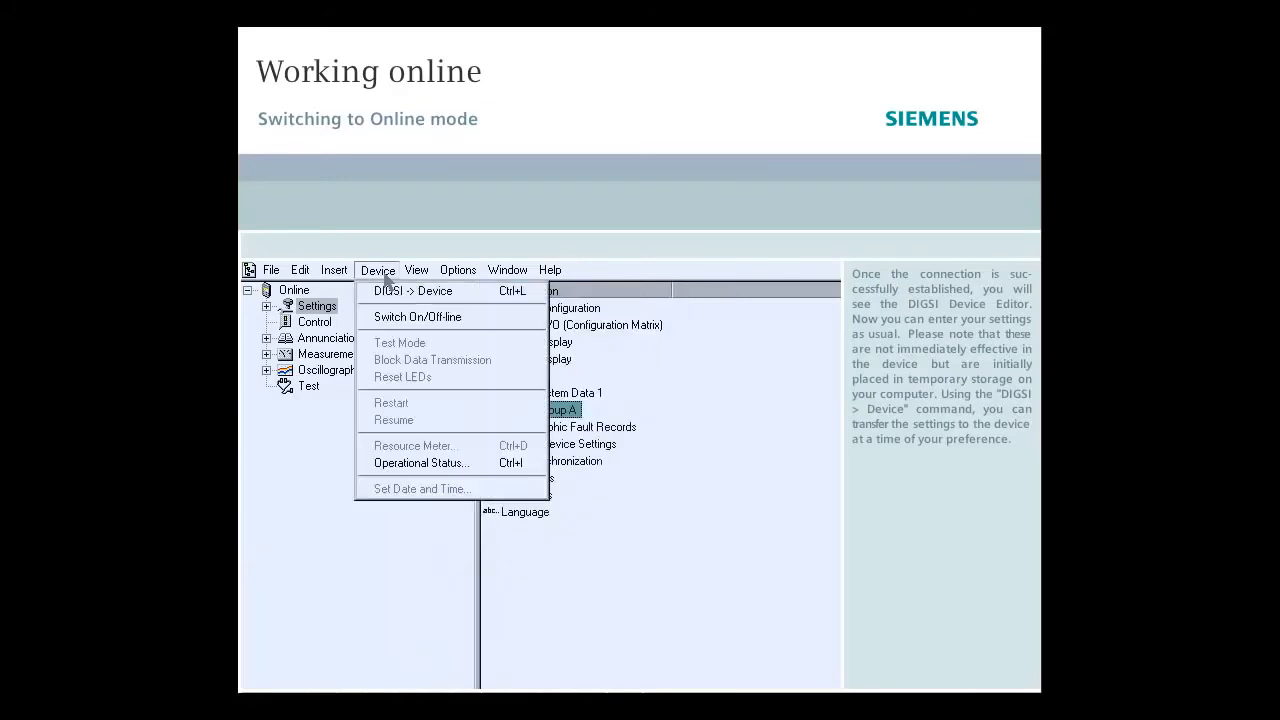
pyautogui.click(412, 290)
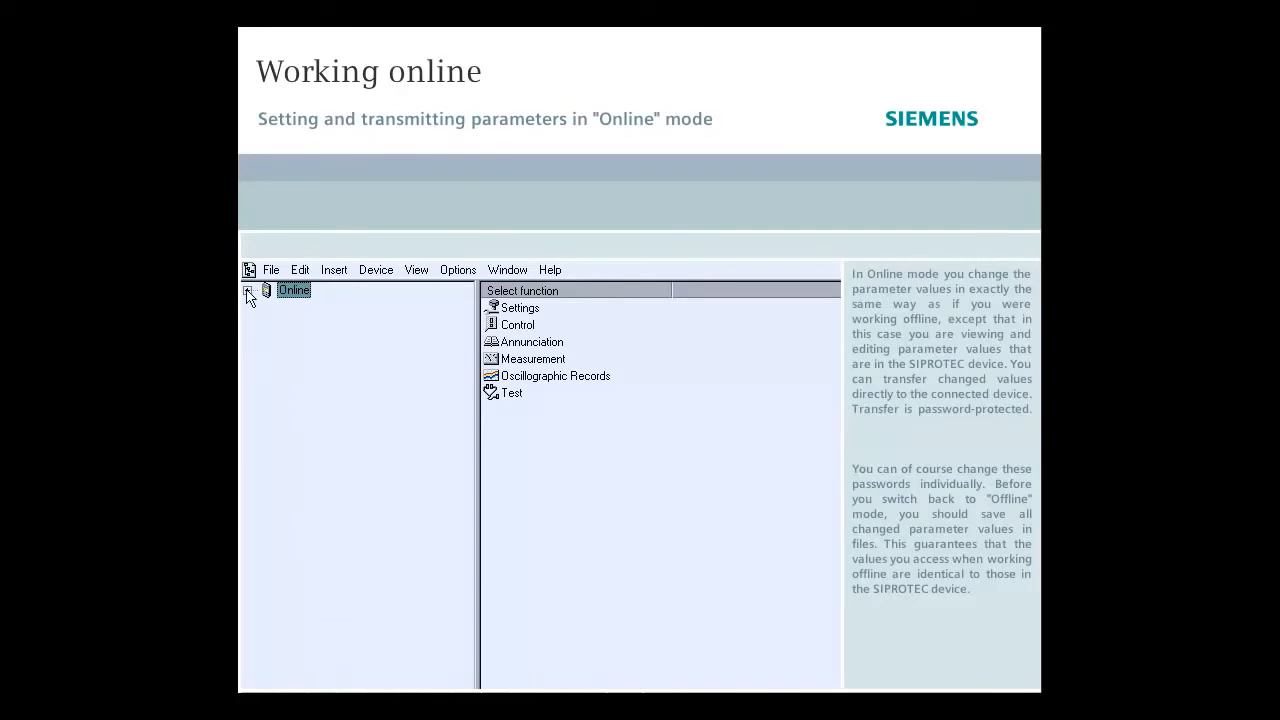
# Reopen 50/51 Phase/Ground Overcurrent in Setting Group A, set 1201 to OFF and send it to the device.
pyautogui.click(248, 288)
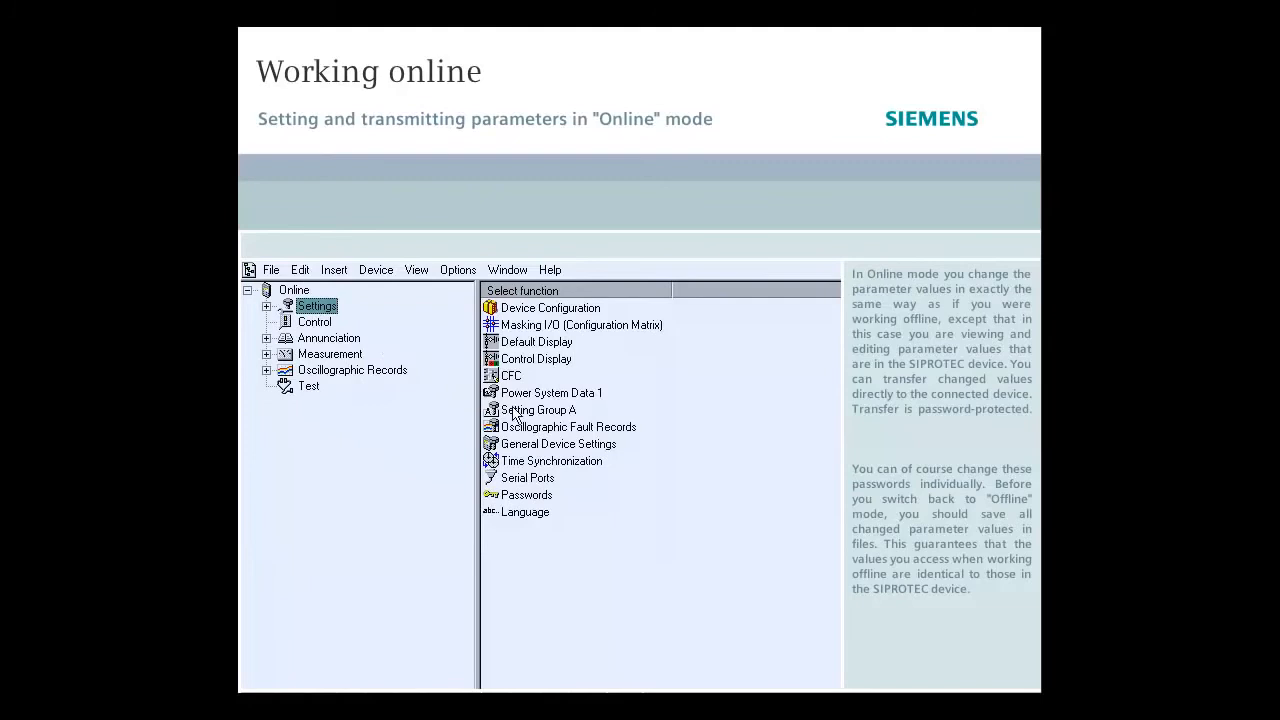
pyautogui.doubleClick(540, 410)
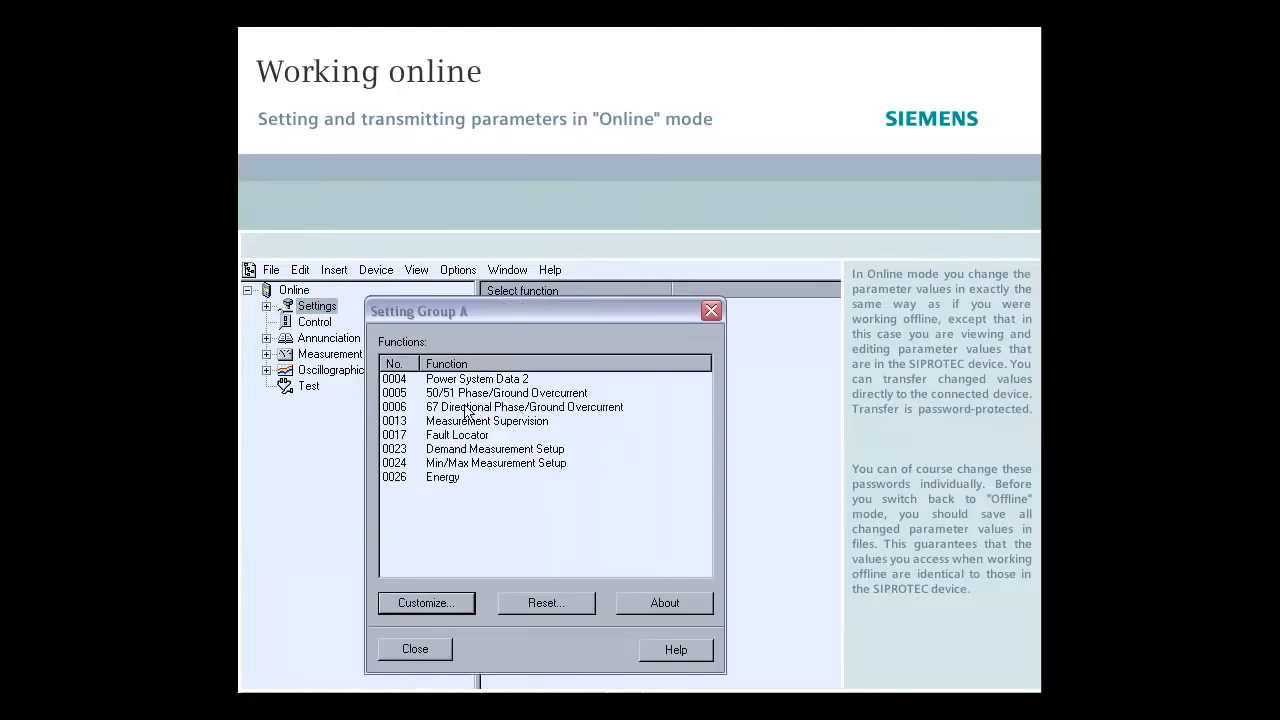
pyautogui.click(524, 406)
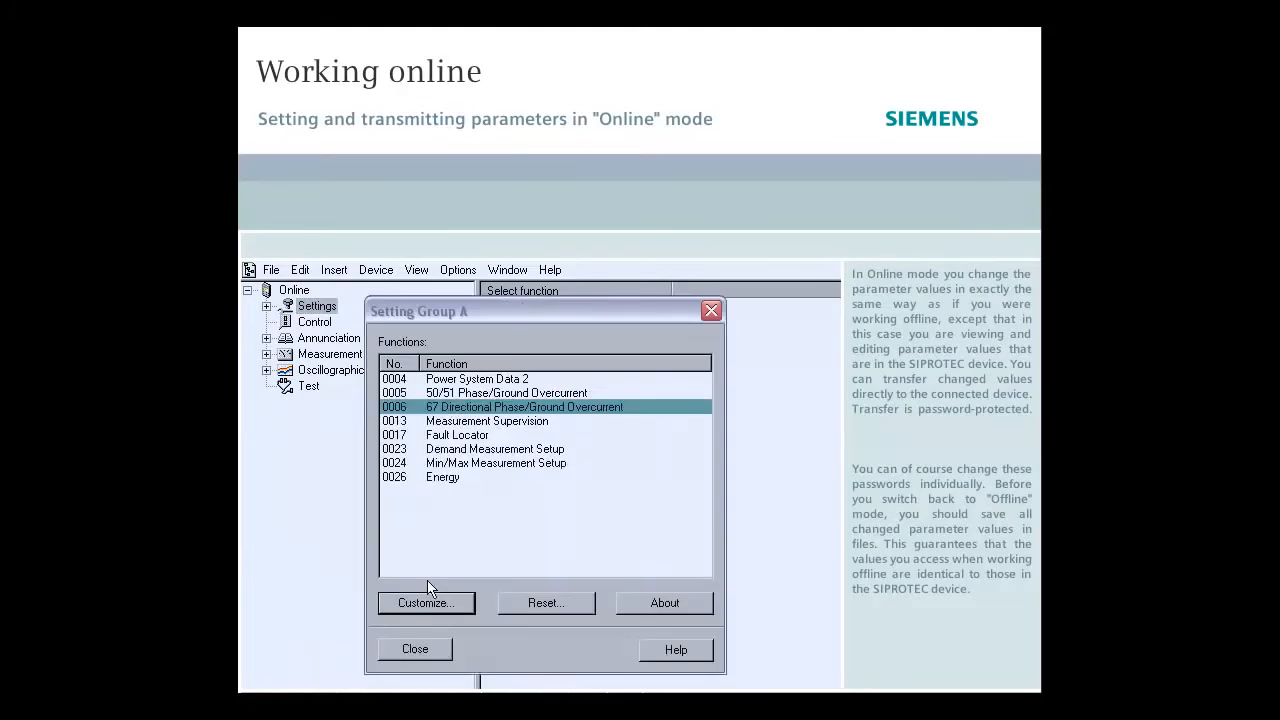
pyautogui.doubleClick(504, 392)
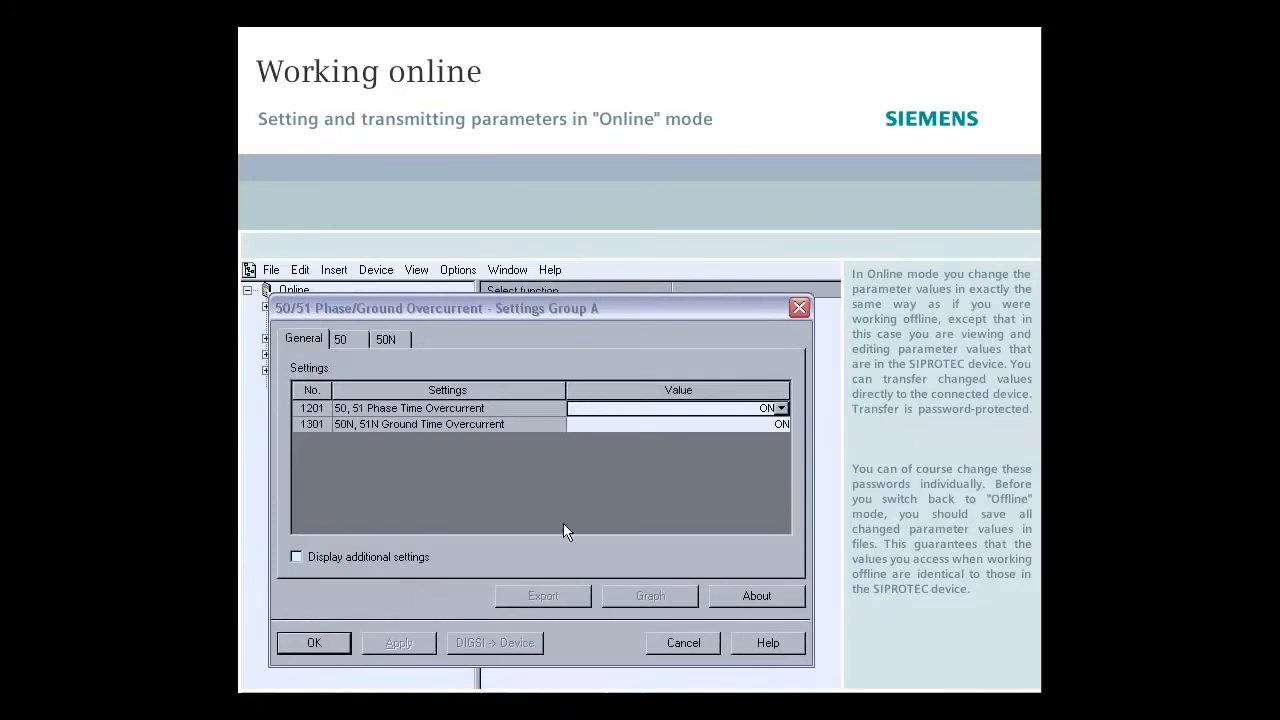
pyautogui.click(780, 408)
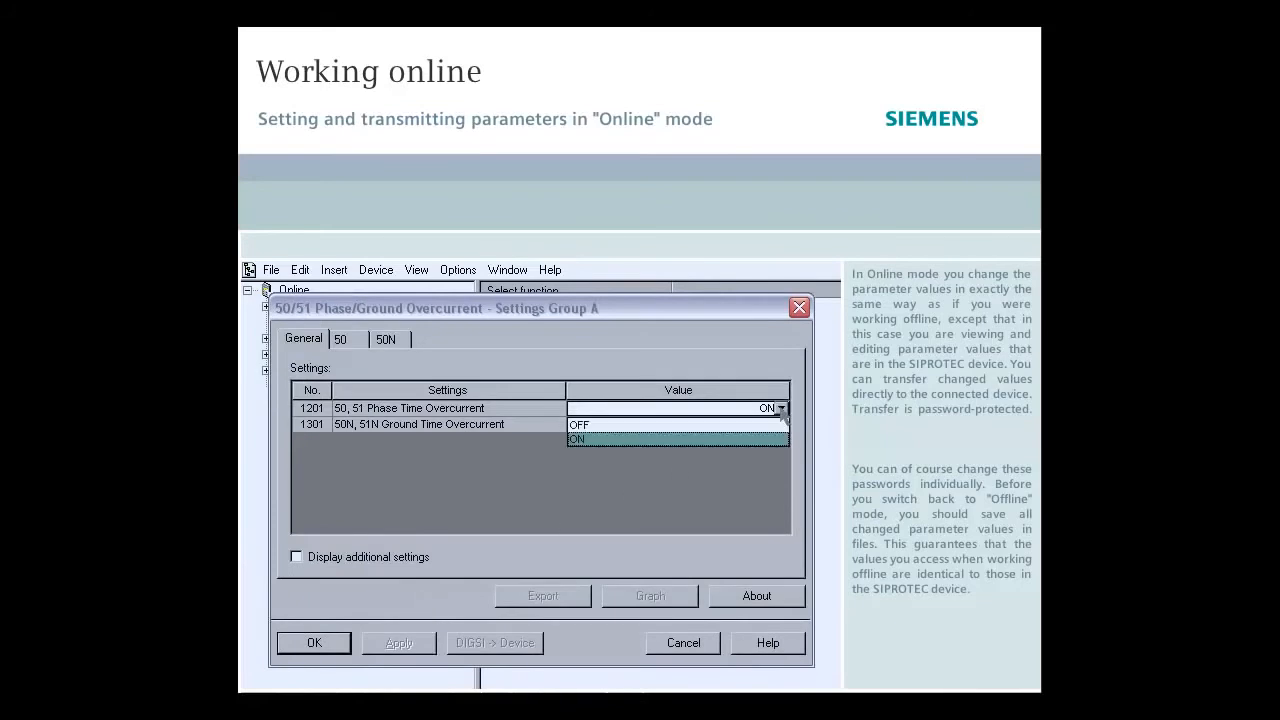
pyautogui.click(580, 424)
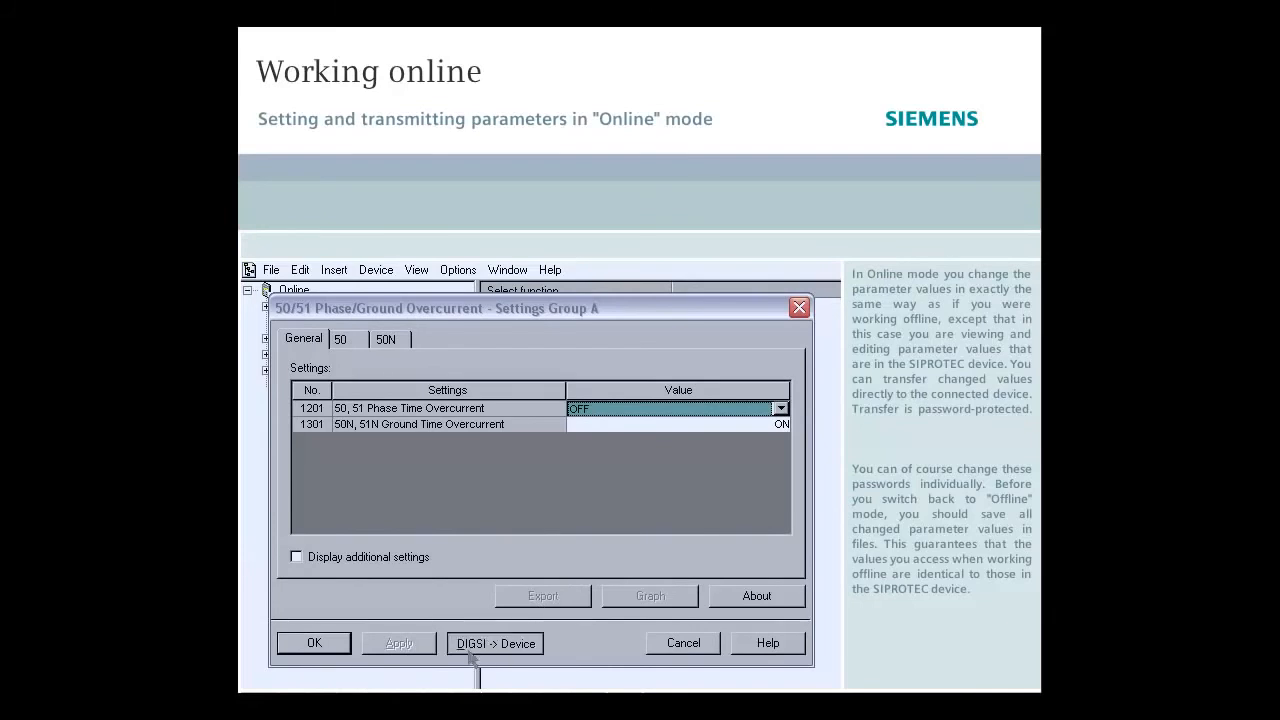
pyautogui.click(494, 644)
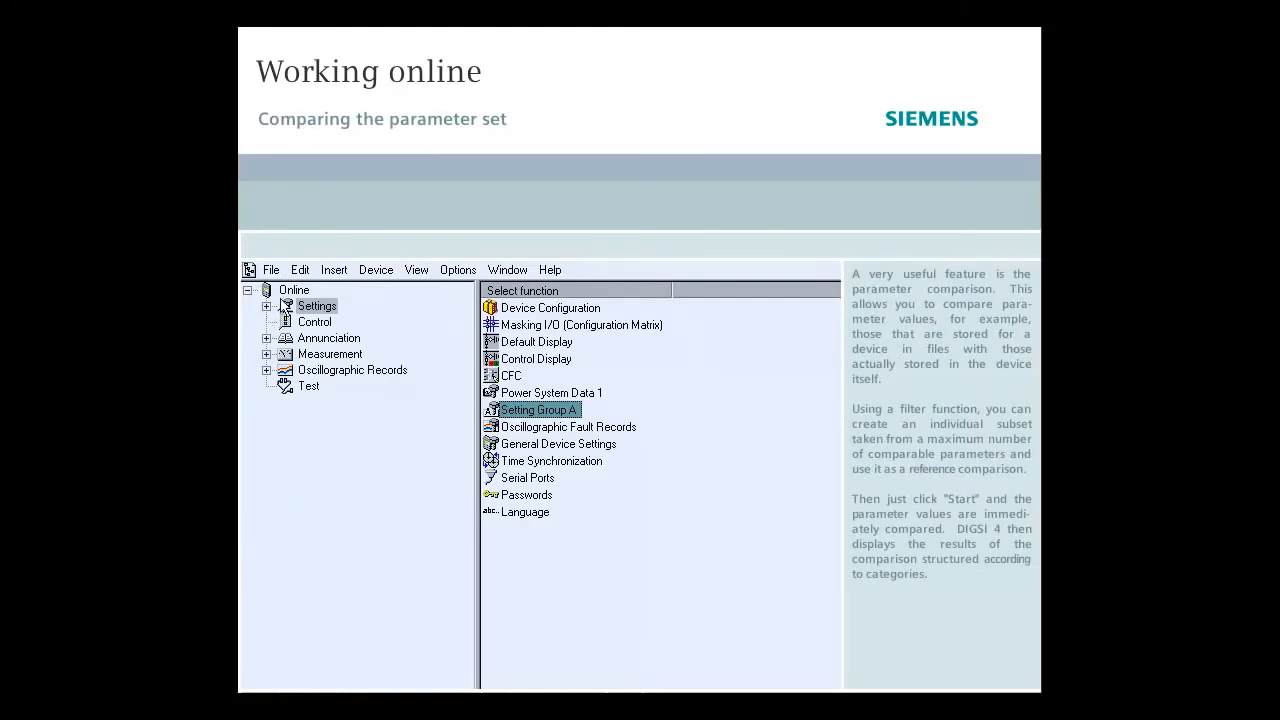
# Run Compare parameters against the stored set, review the differences list, and close it.
pyautogui.click(300, 268)
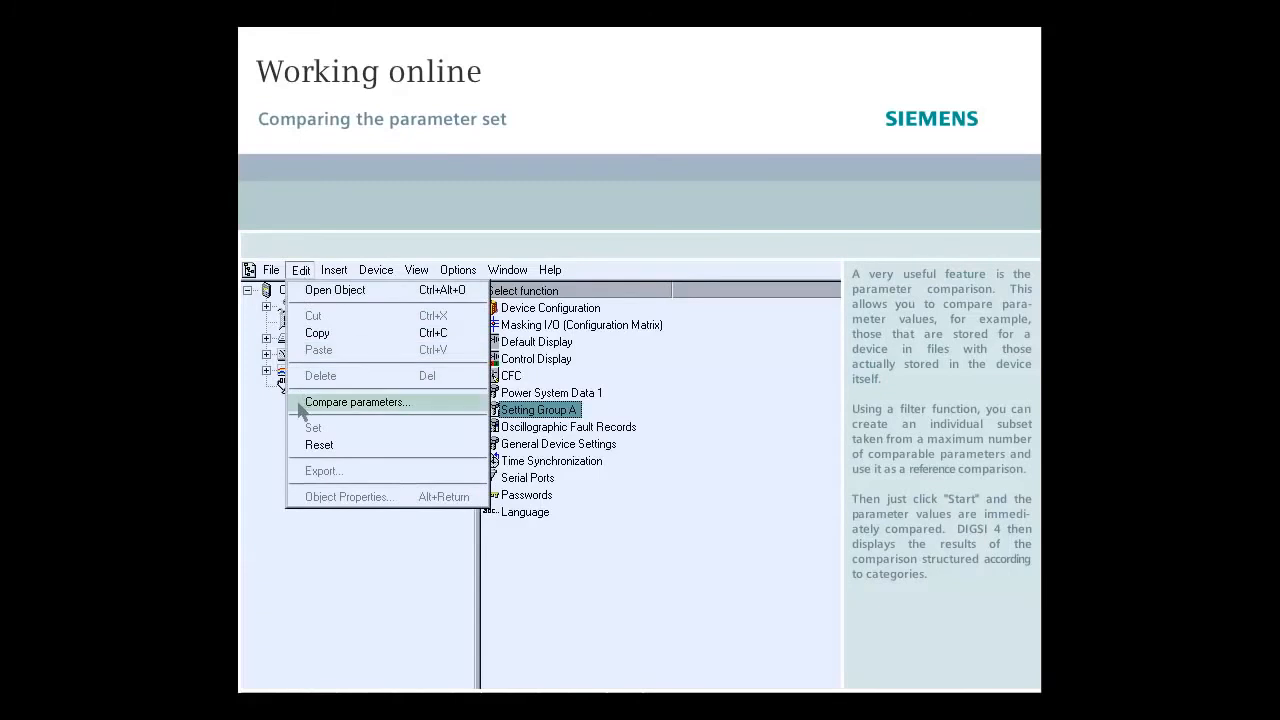
pyautogui.click(356, 400)
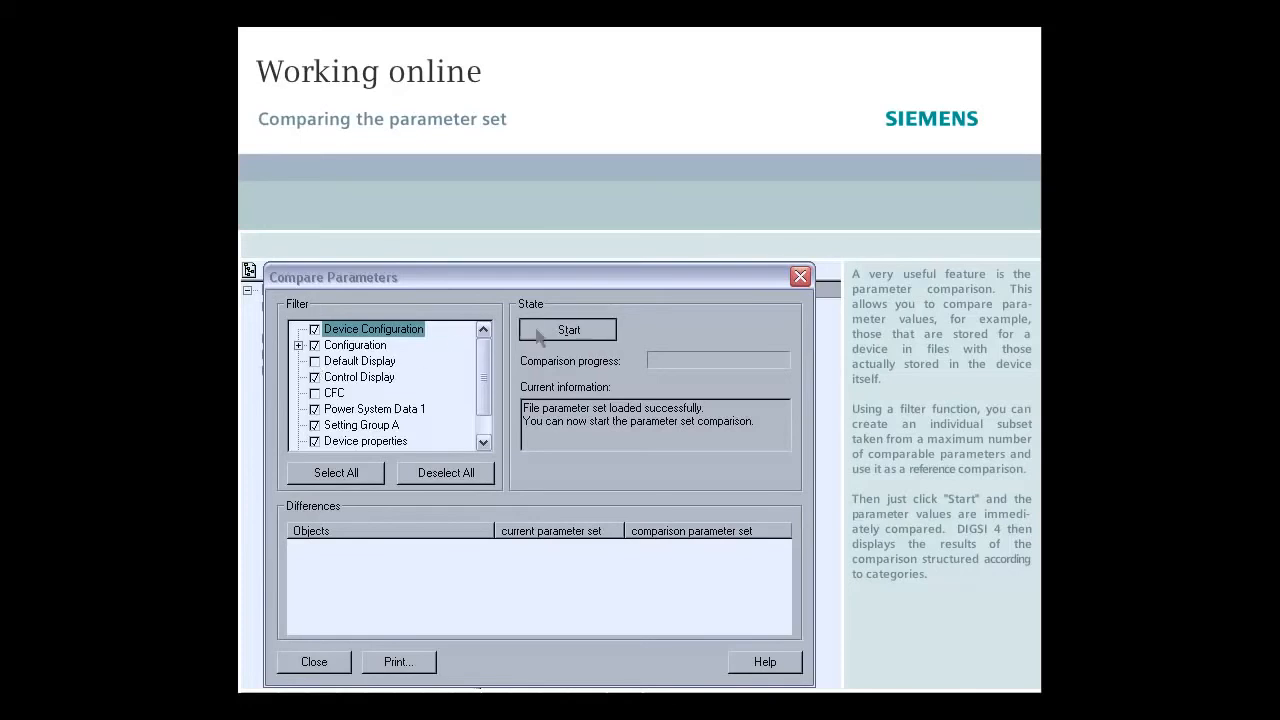
pyautogui.click(568, 328)
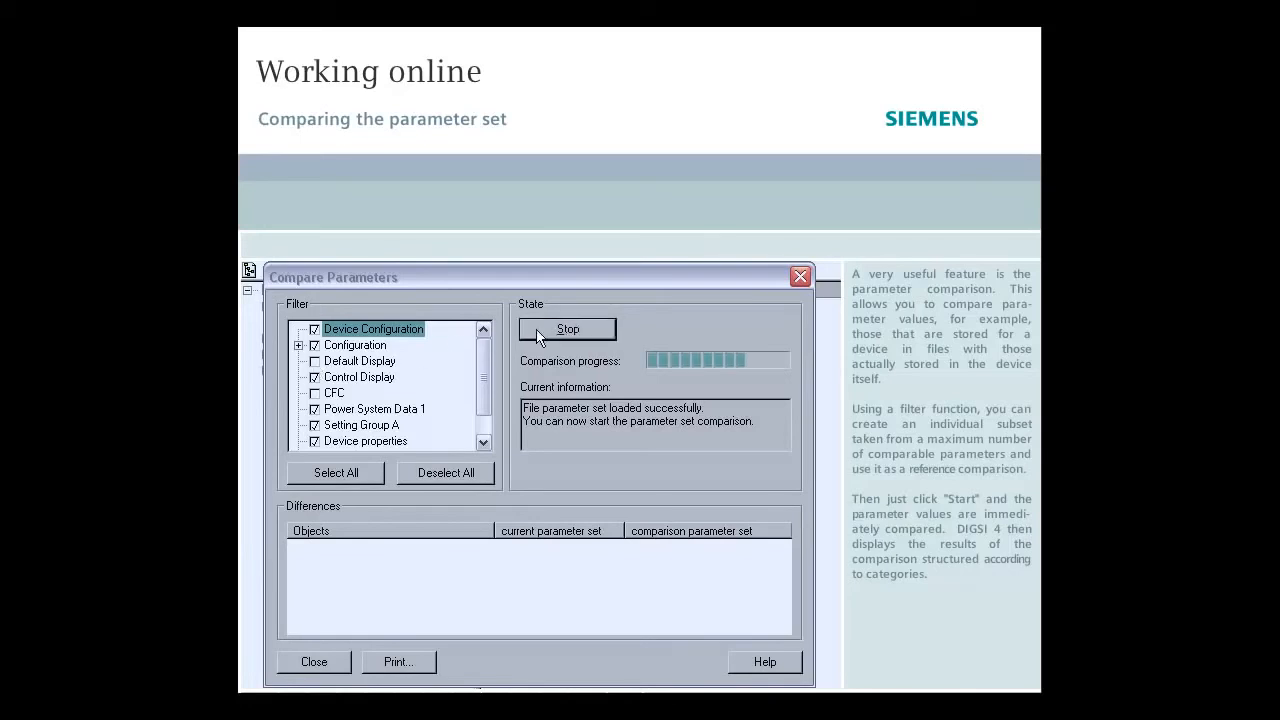
pyautogui.click(568, 328)
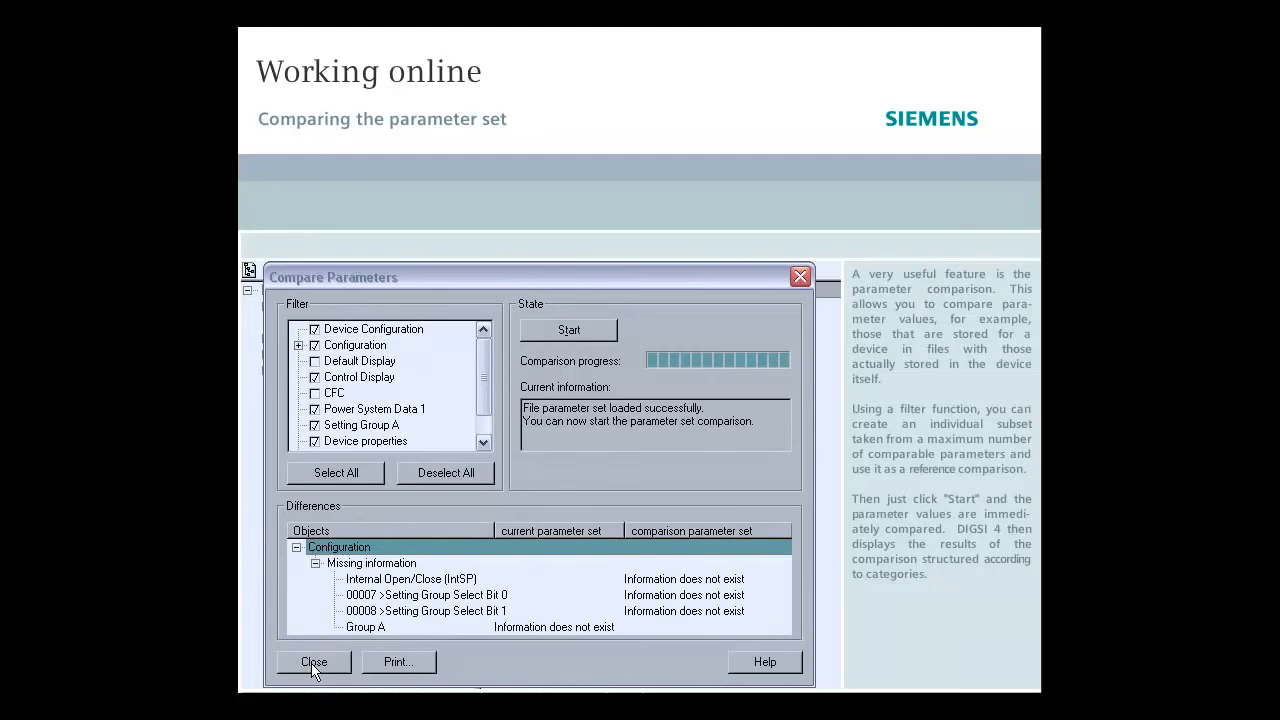
pyautogui.click(312, 662)
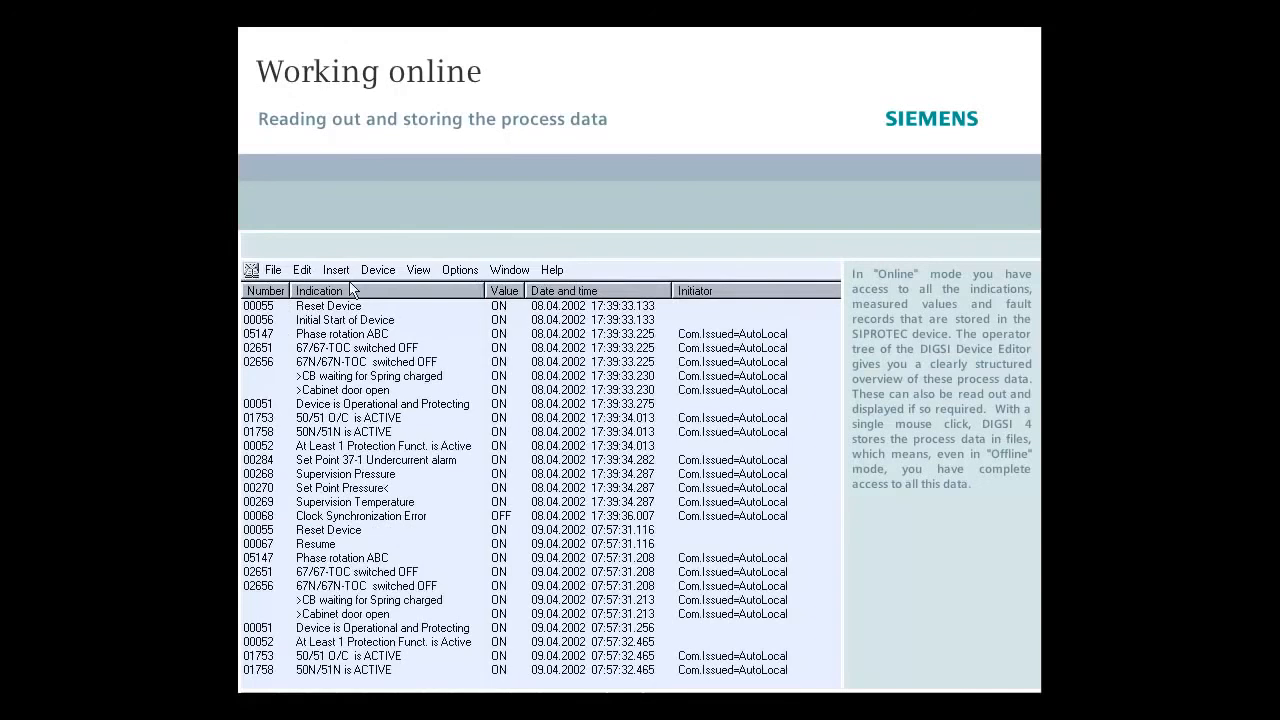
# Leave the indication list and show the device's simulated front panel.
pyautogui.click(272, 268)
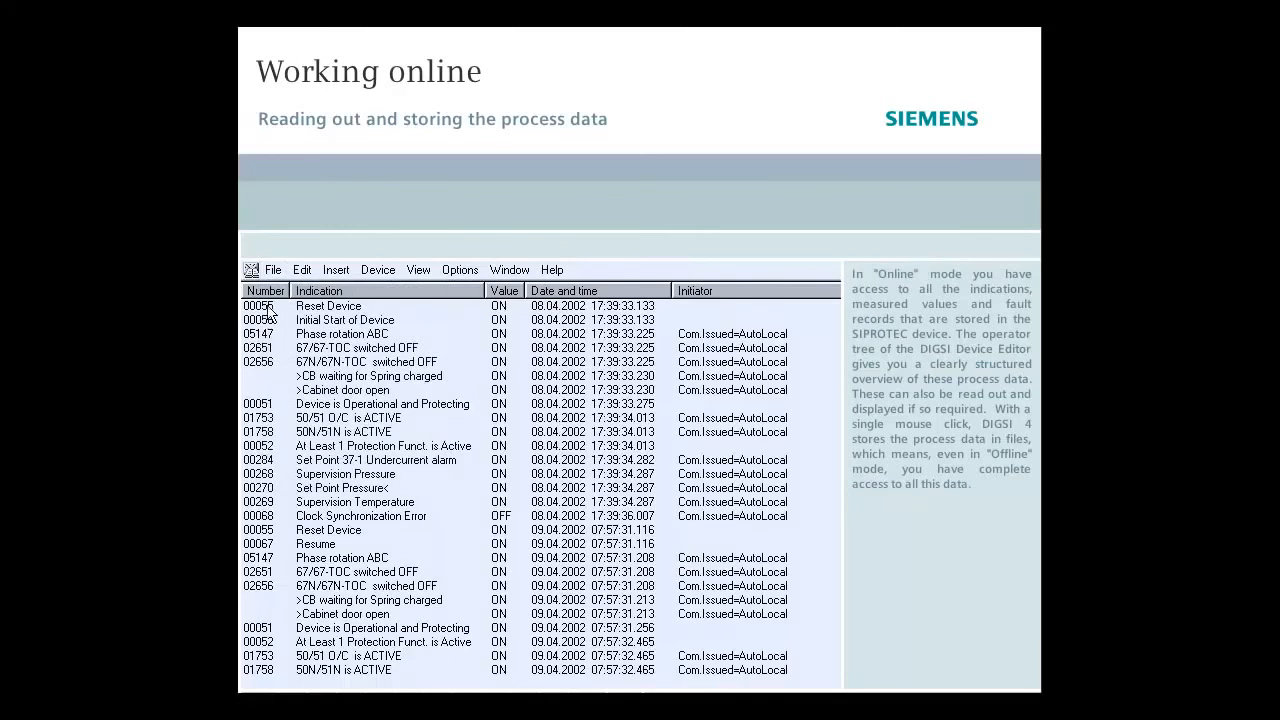
pyautogui.click(272, 268)
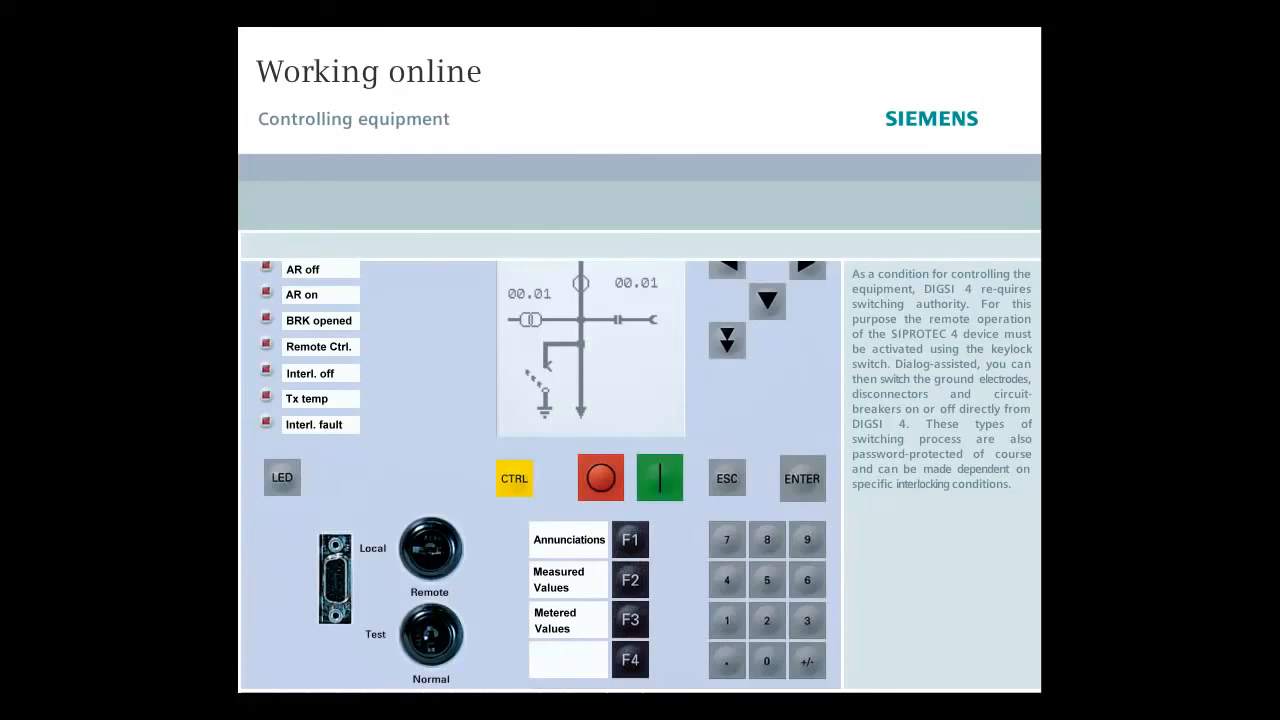
# Turn the front-panel keylock switch to Remote operation.
pyautogui.click(430, 550)
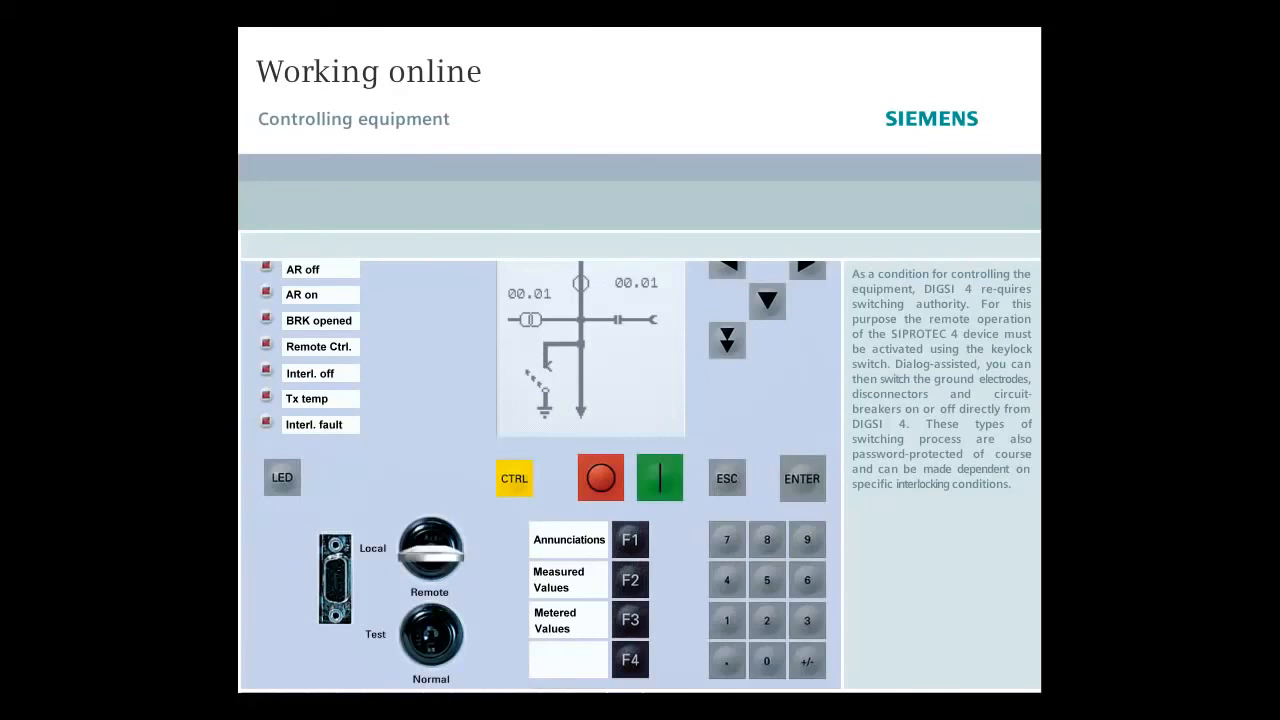
pyautogui.click(430, 550)
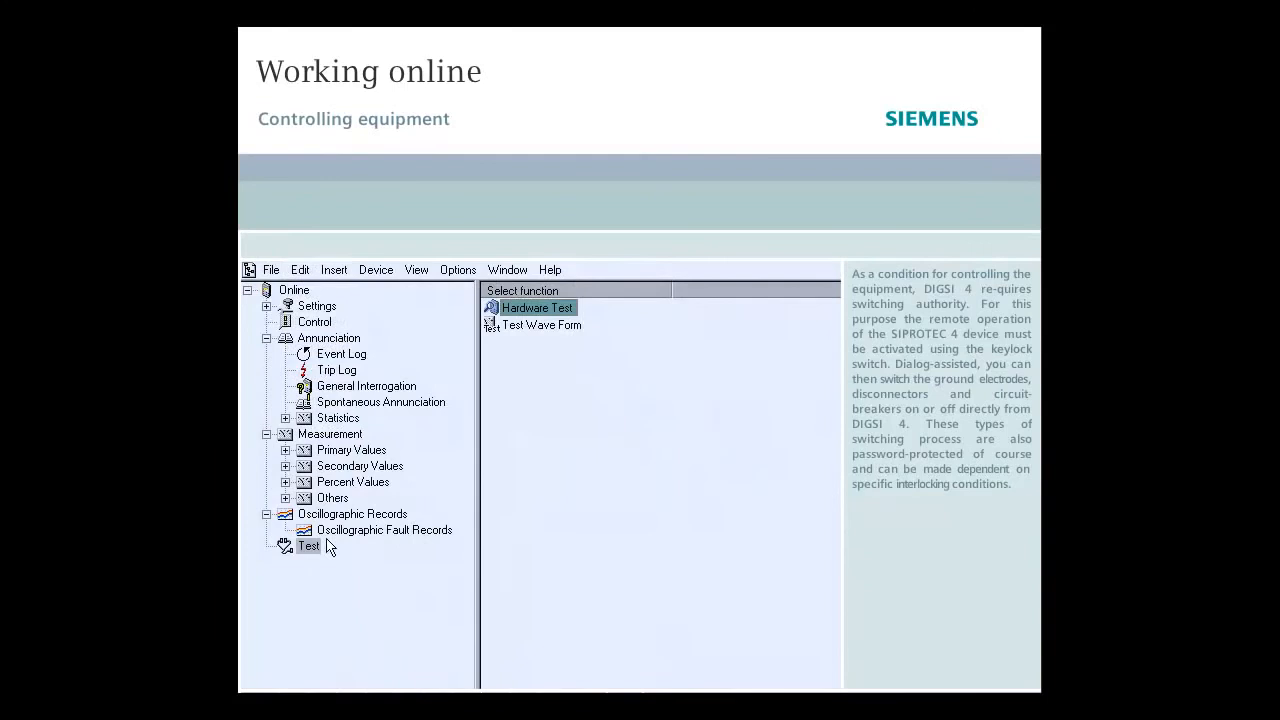
# In Control > Breaker / Switches, command the circuit breaker ON and enter the switching password.
pyautogui.click(316, 320)
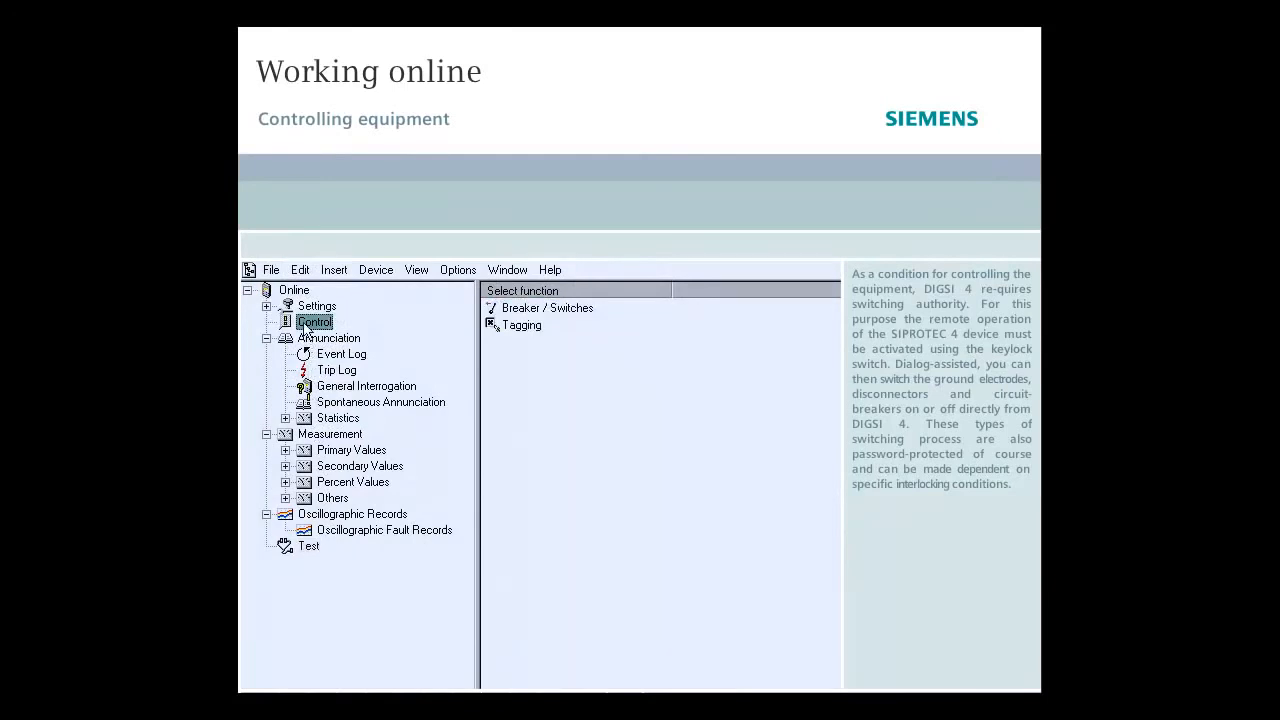
pyautogui.click(548, 308)
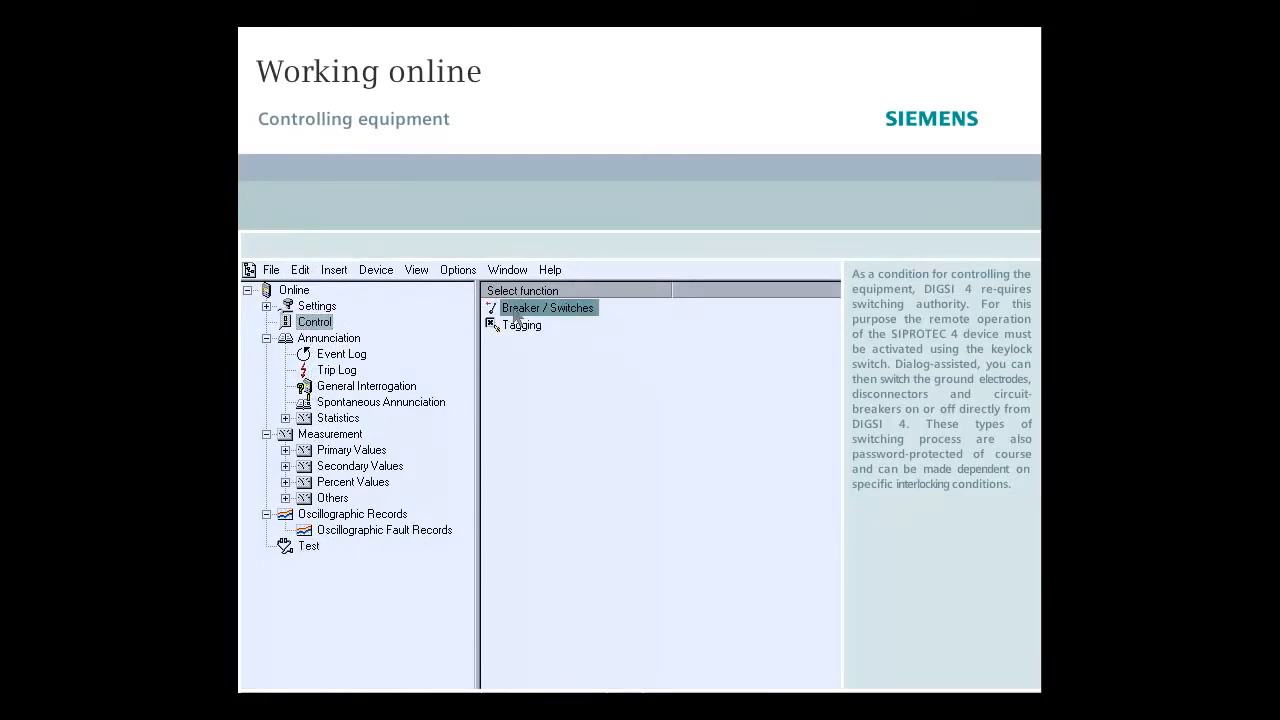
pyautogui.doubleClick(548, 308)
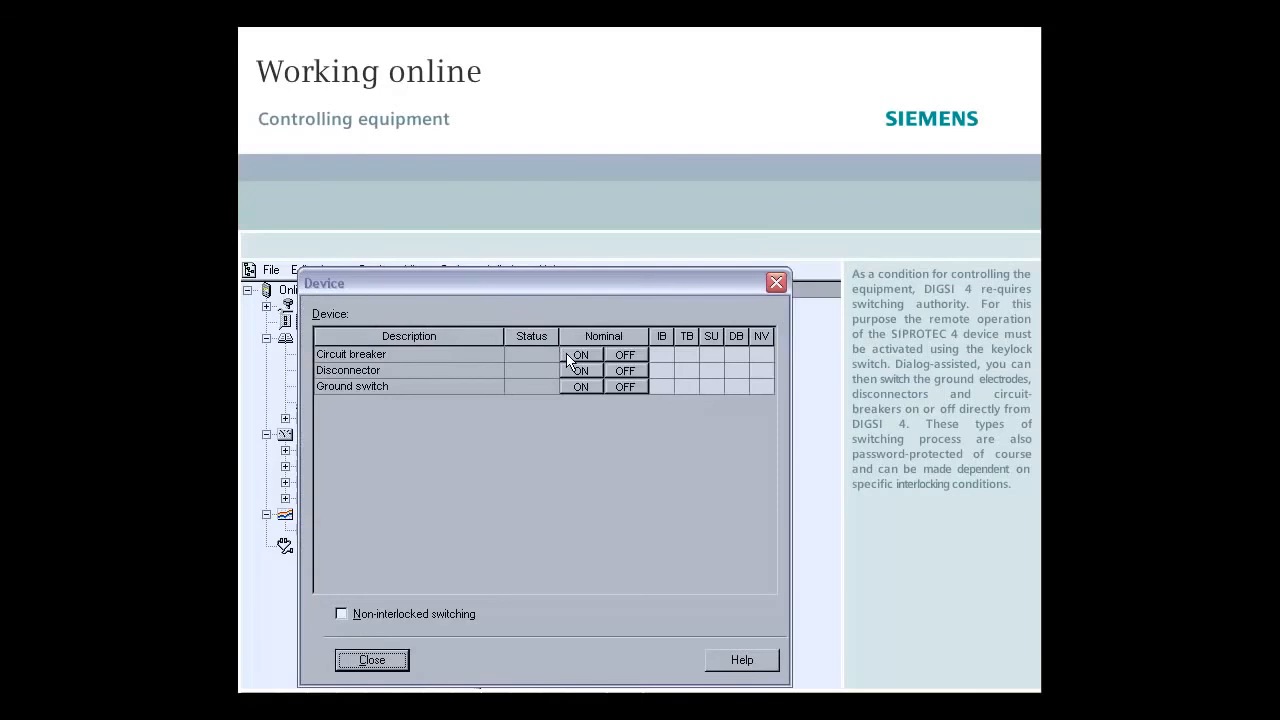
pyautogui.click(580, 354)
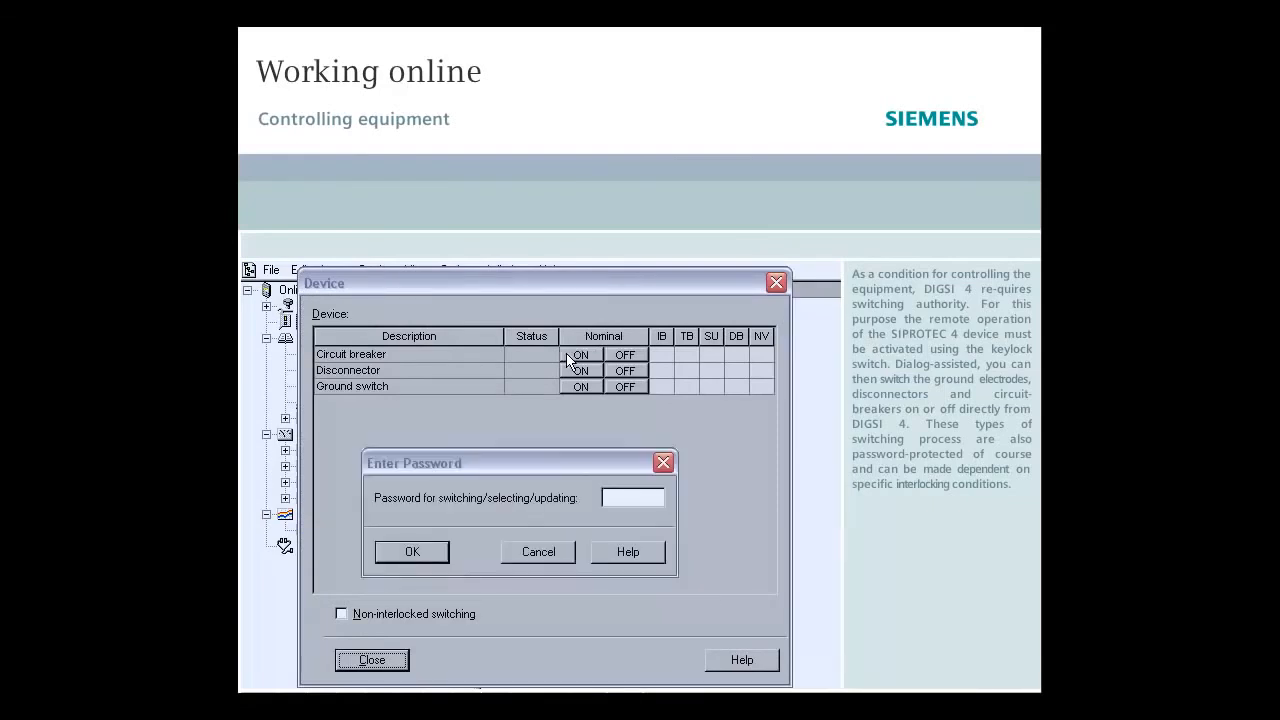
pyautogui.write('***')
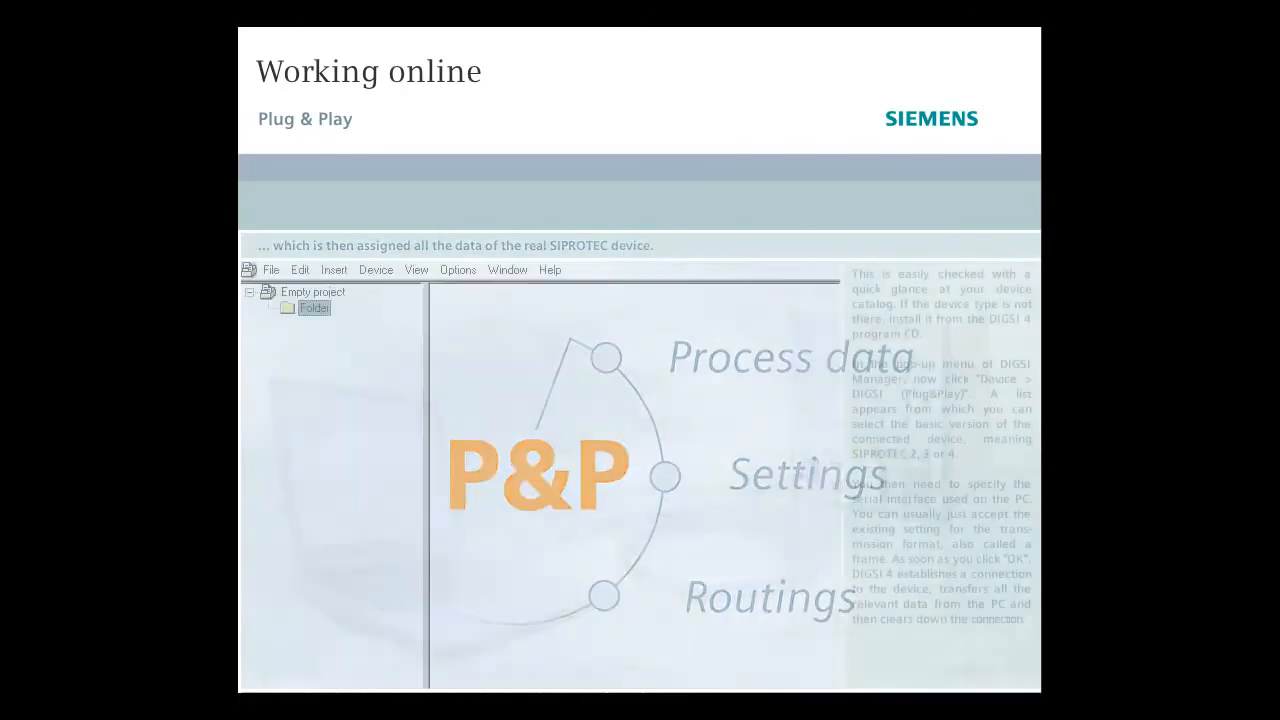
# Check the Device catalog from the project folder's context menu and close it.
pyautogui.rightClick(312, 308)
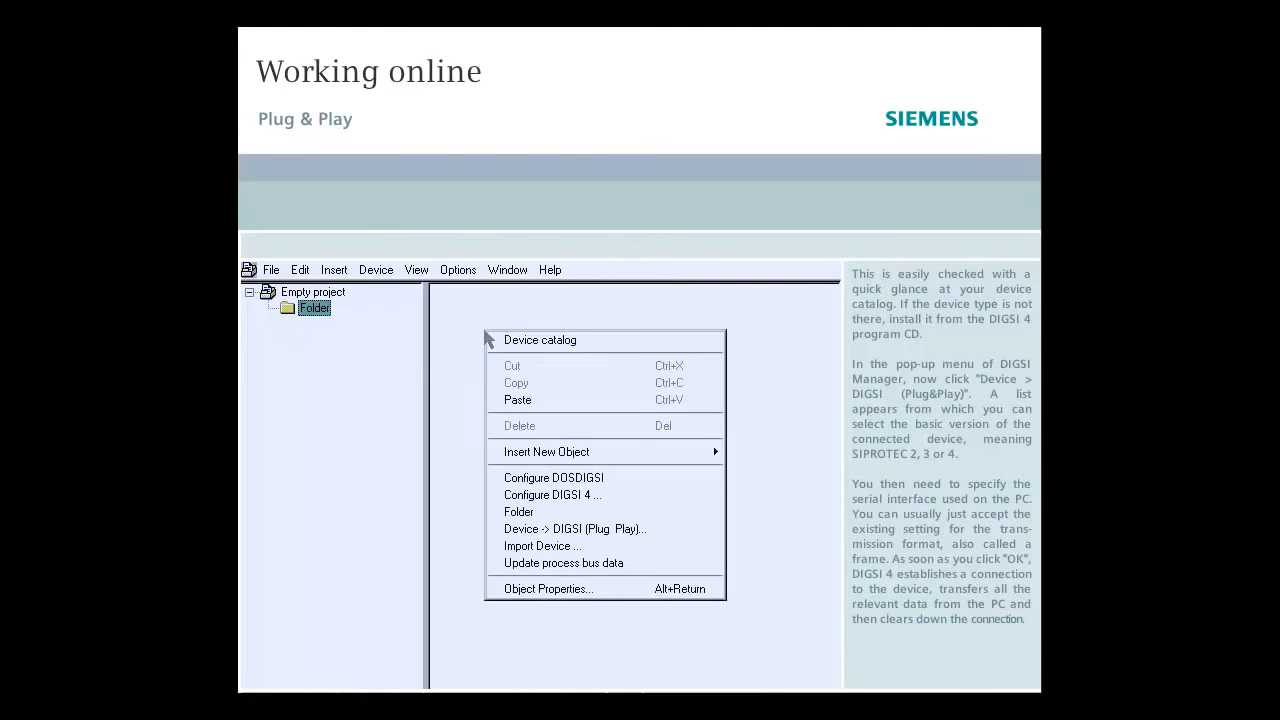
pyautogui.click(540, 340)
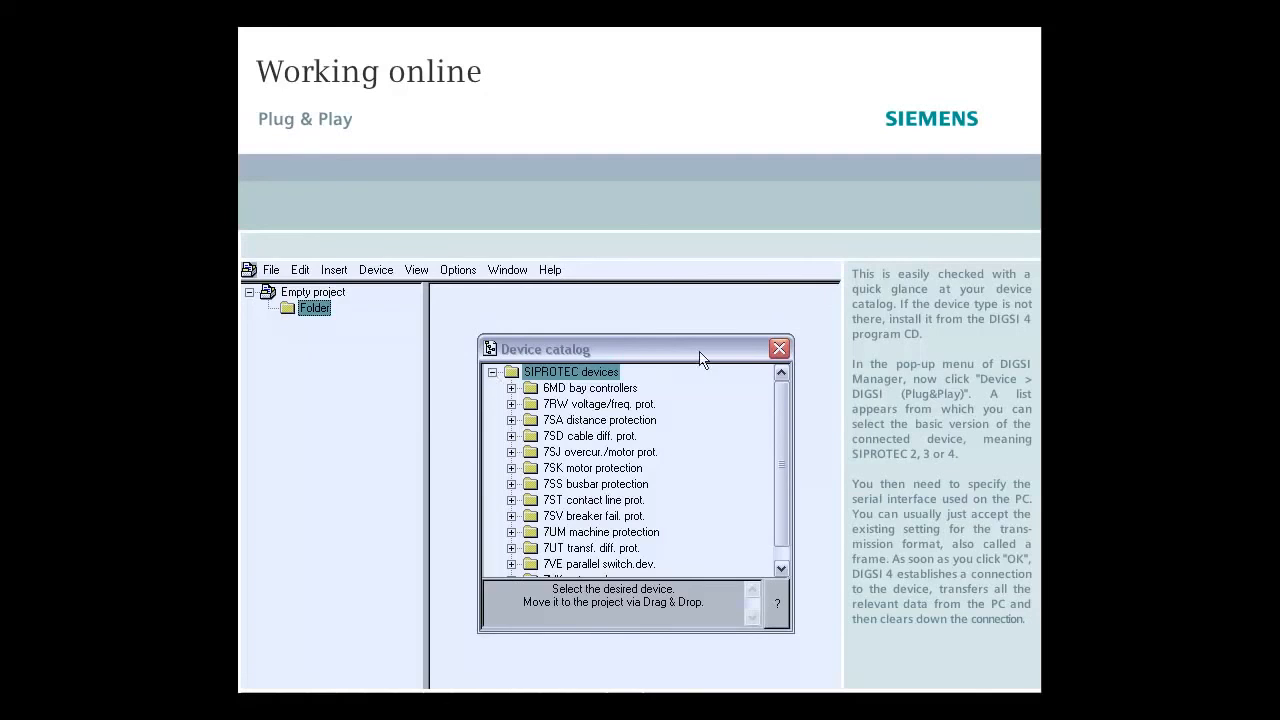
pyautogui.click(780, 348)
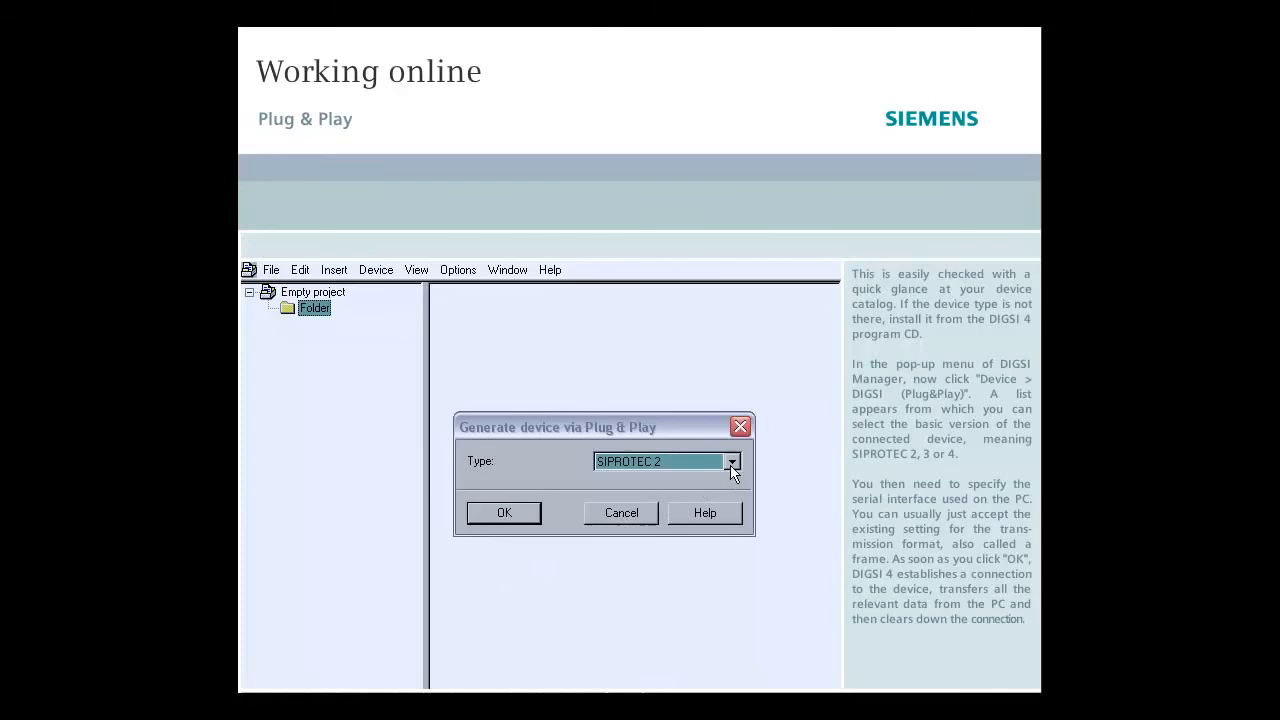
# Start a Plug & Play device insertion and confirm SIPROTEC 4 as the device type.
pyautogui.click(732, 460)
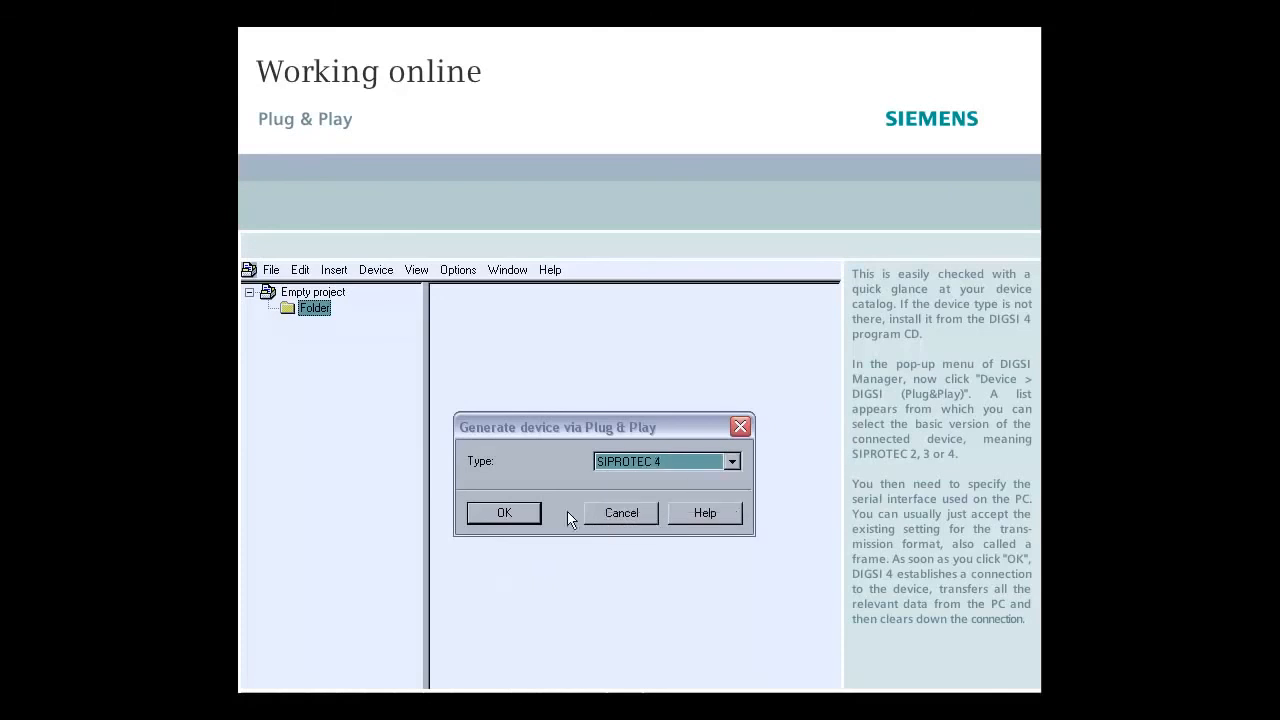
pyautogui.moveTo(528, 518)
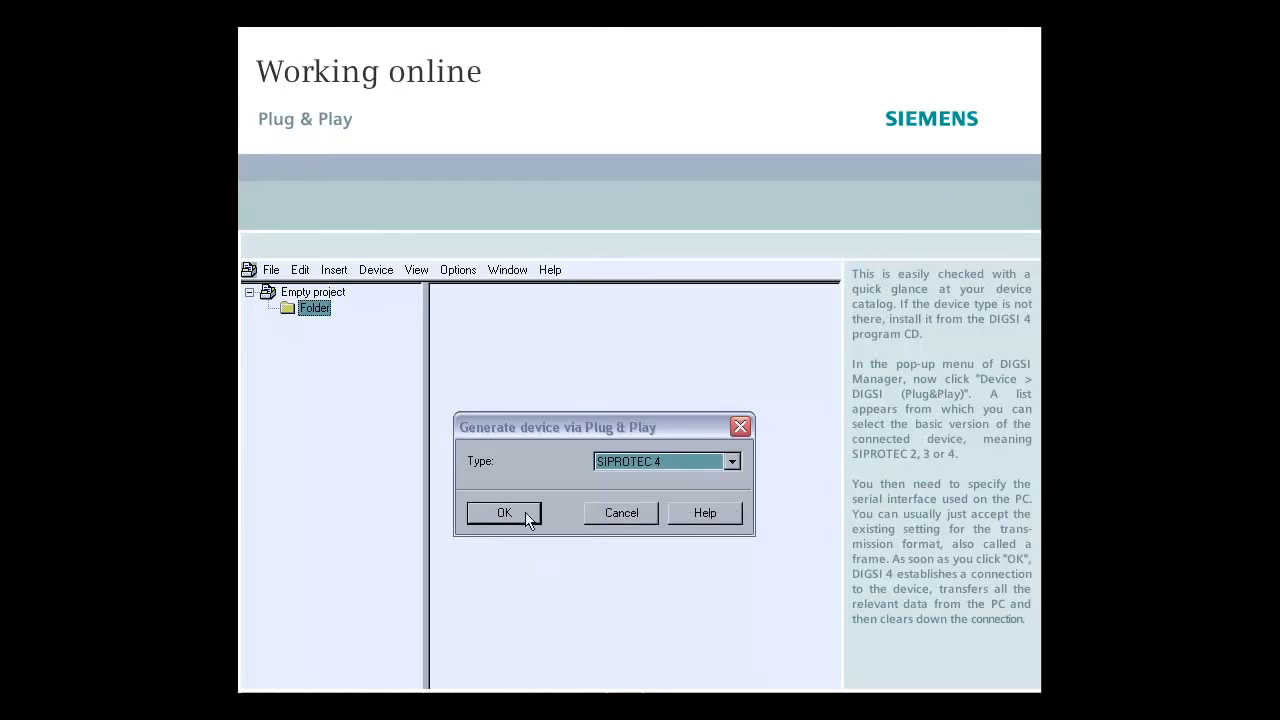
pyautogui.click(504, 512)
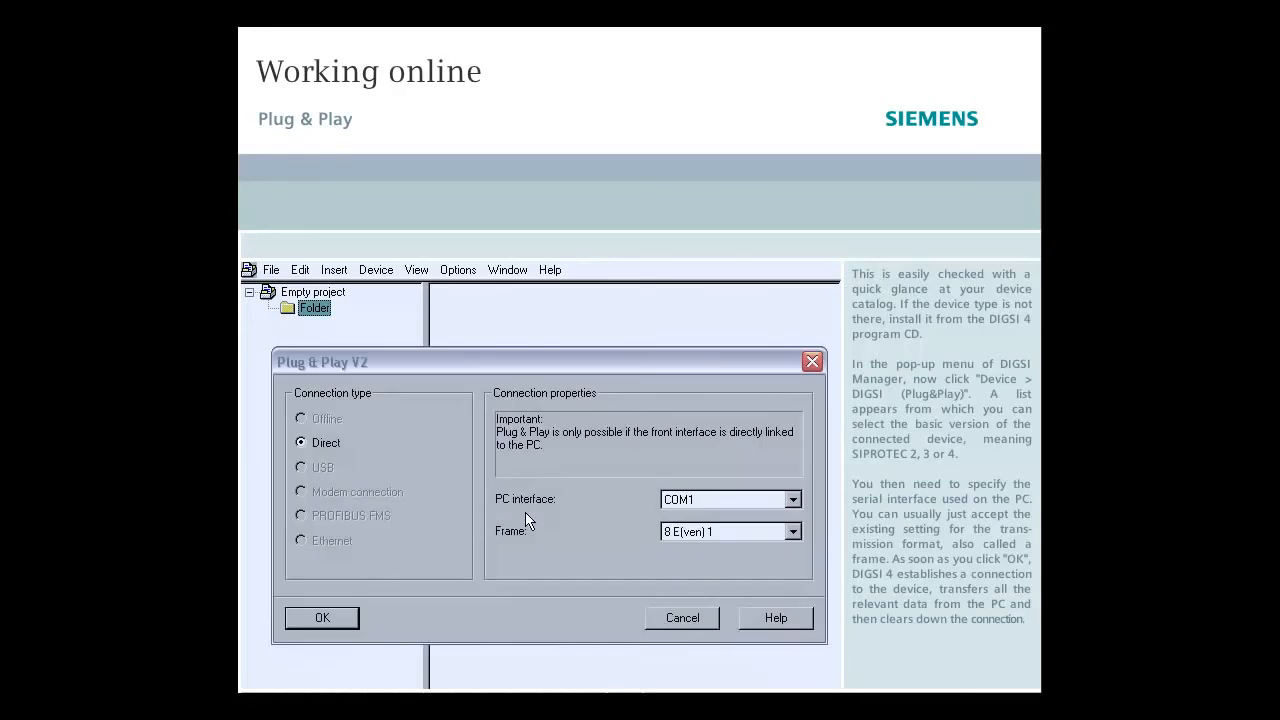
# Select COM2 as PC interface, keep frame 8 E(ven) 1, and start connecting.
pyautogui.click(792, 500)
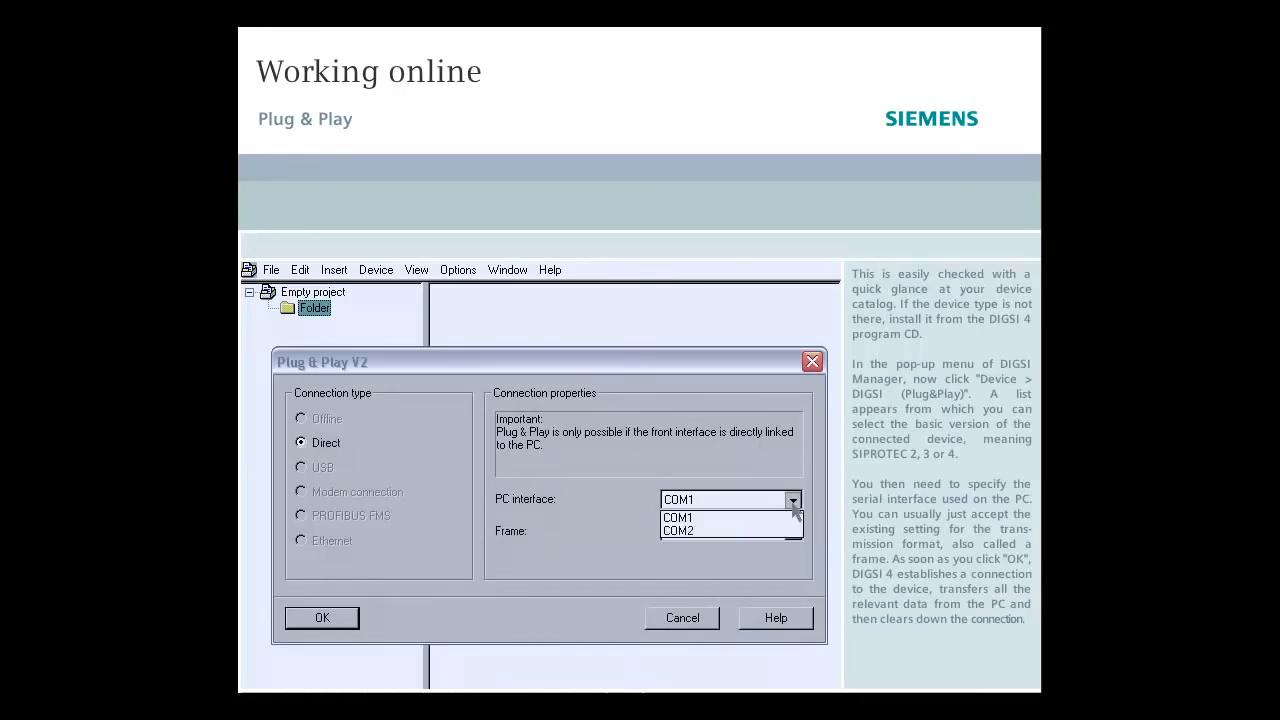
pyautogui.click(678, 530)
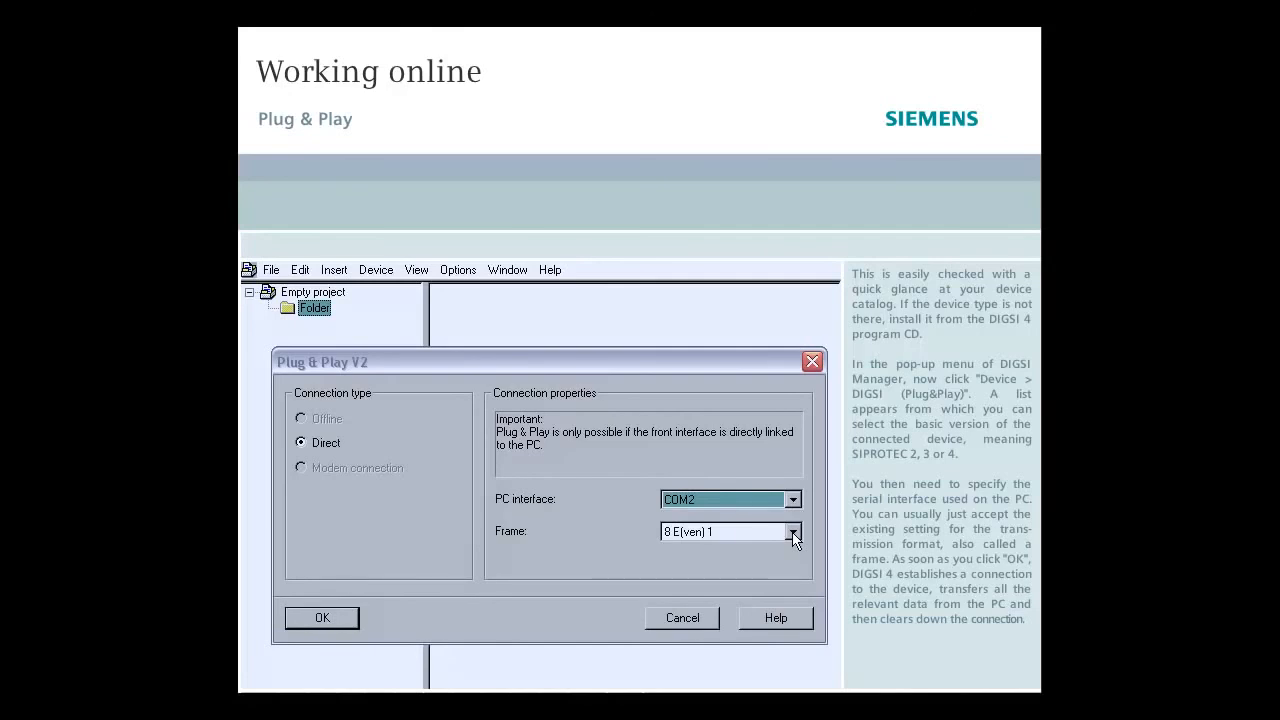
pyautogui.moveTo(518, 592)
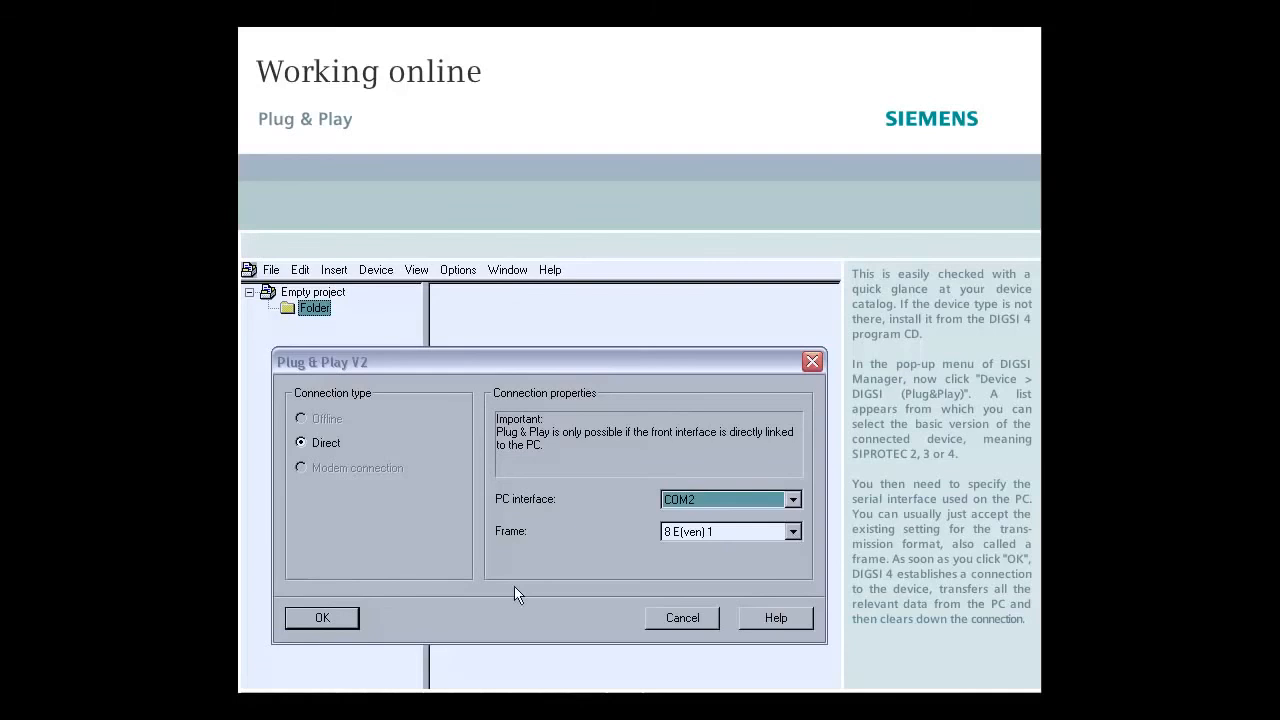
pyautogui.click(320, 616)
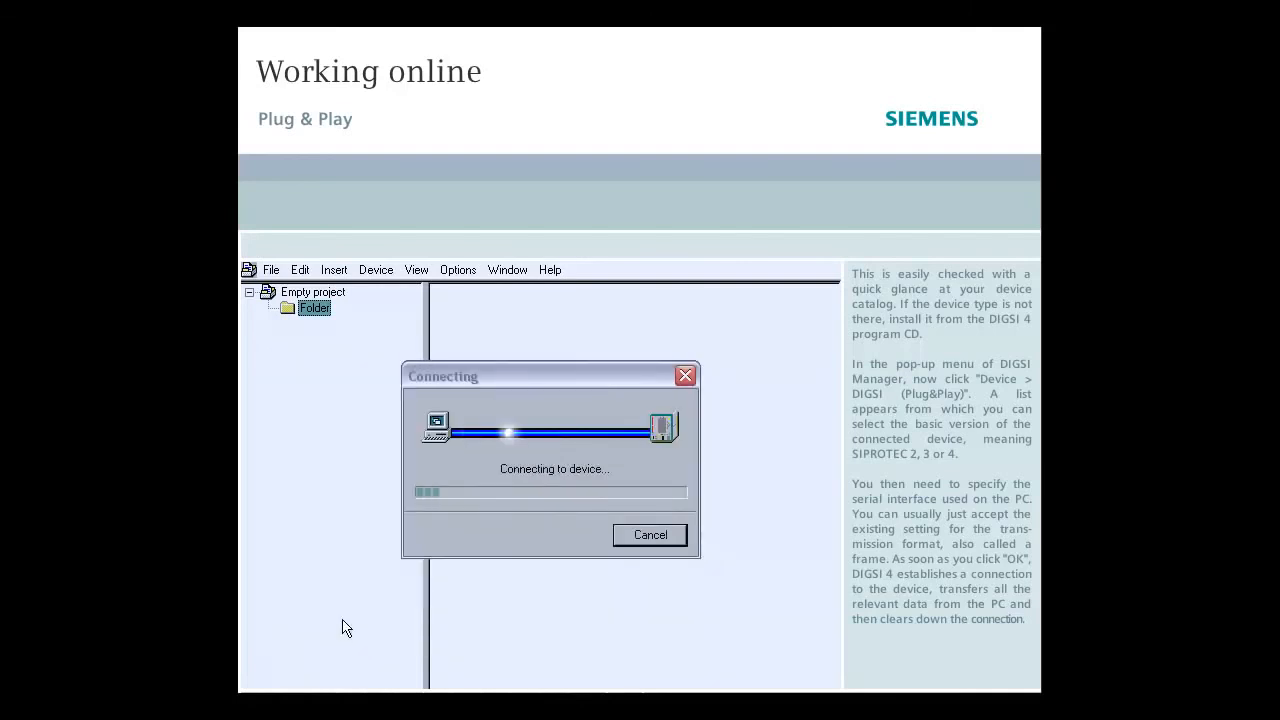